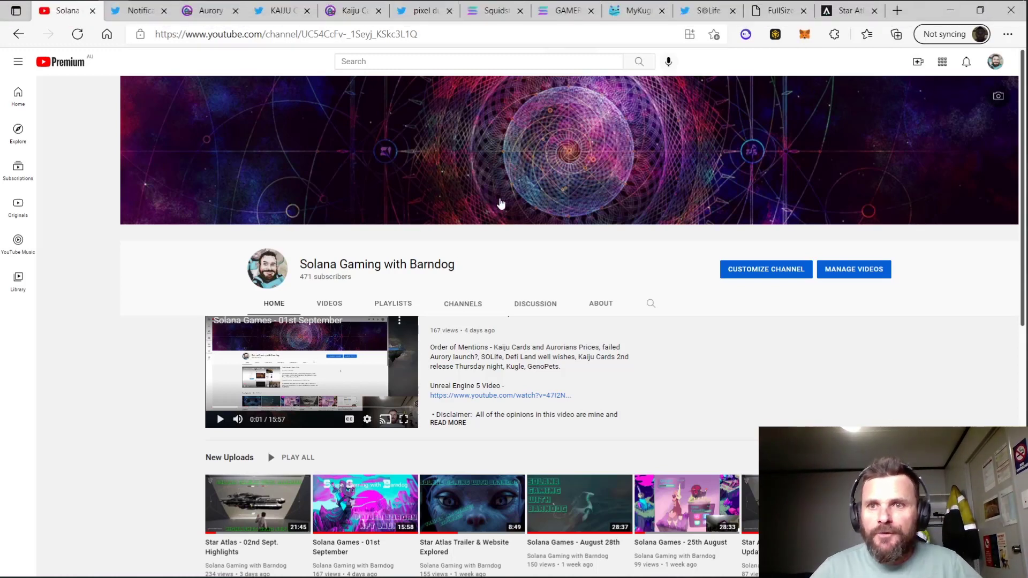
mouse_move(664, 292)
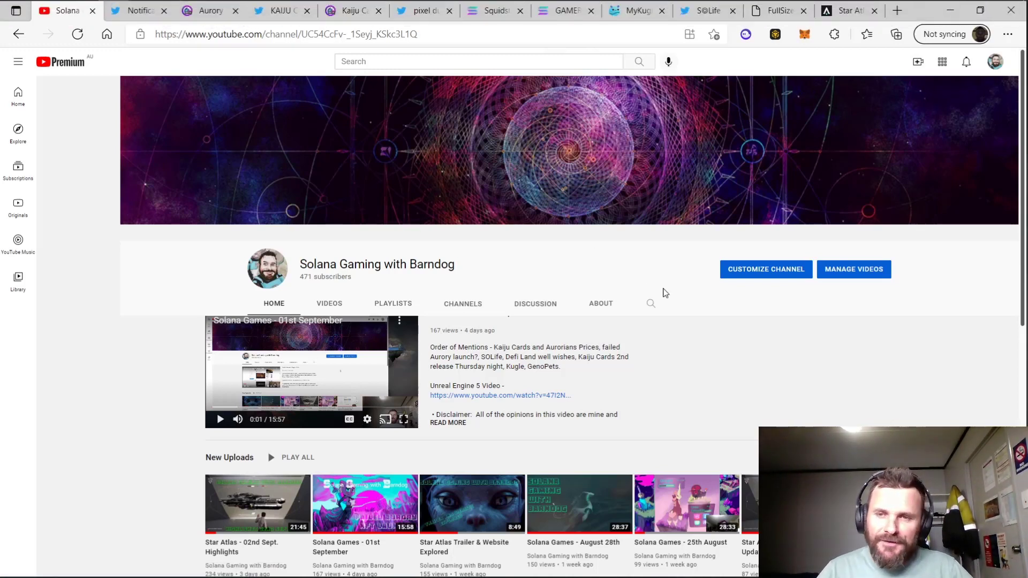
mouse_move(819, 347)
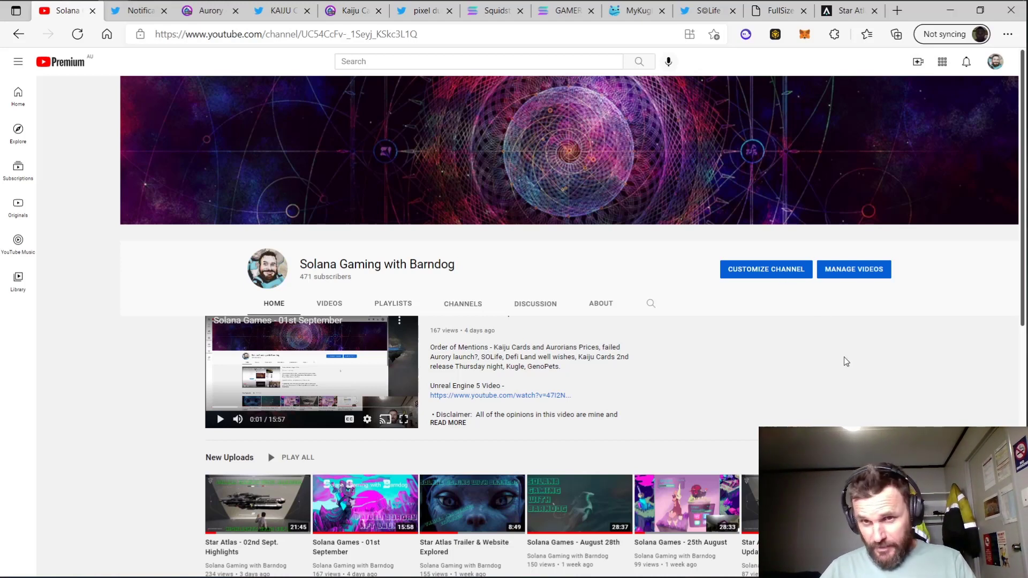
mouse_move(882, 417)
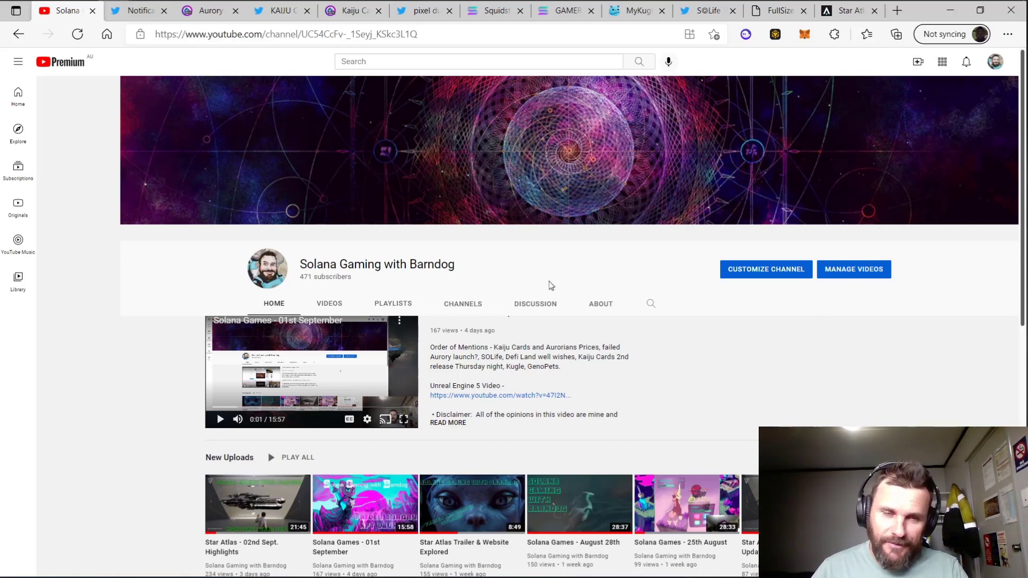
- Switch to the Twitter notifications tab listing recent likes, new followers and mentions
click(140, 11)
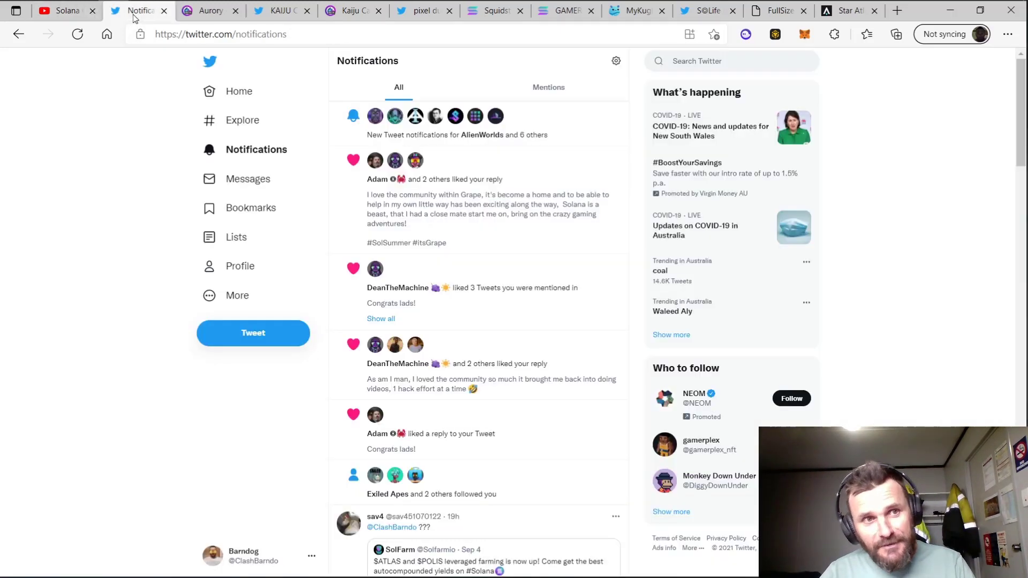
mouse_move(206, 18)
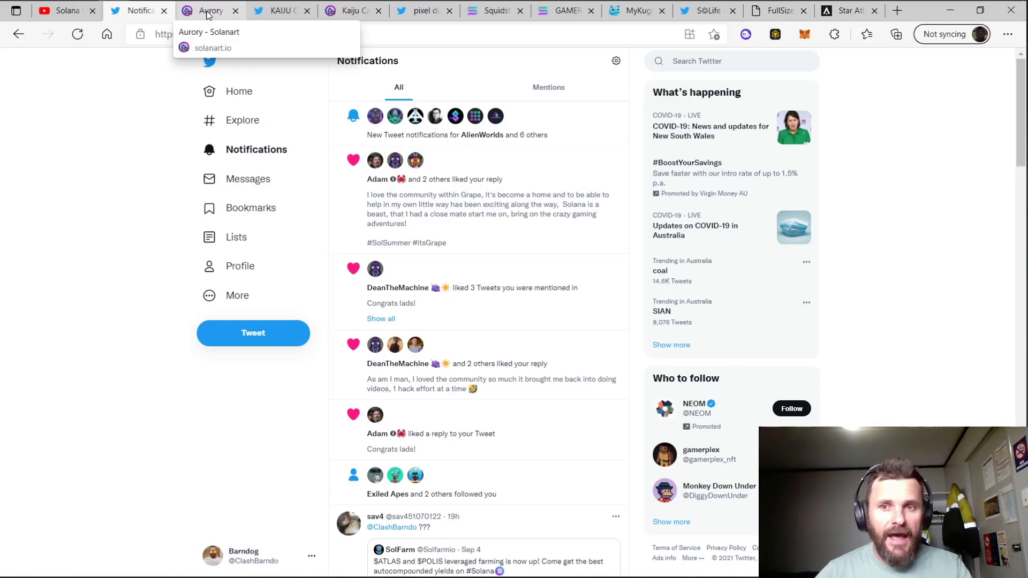
- Show the Aurory collection on Solanart, scrolling to the cheapest Aurorians at the 21.90 SOL floor
click(211, 11)
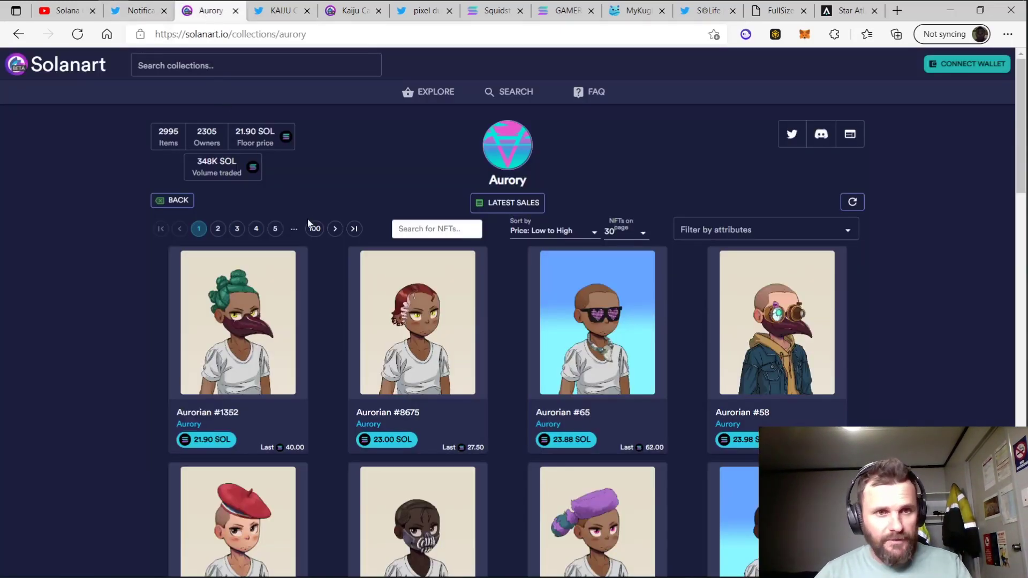
scroll(down, 3)
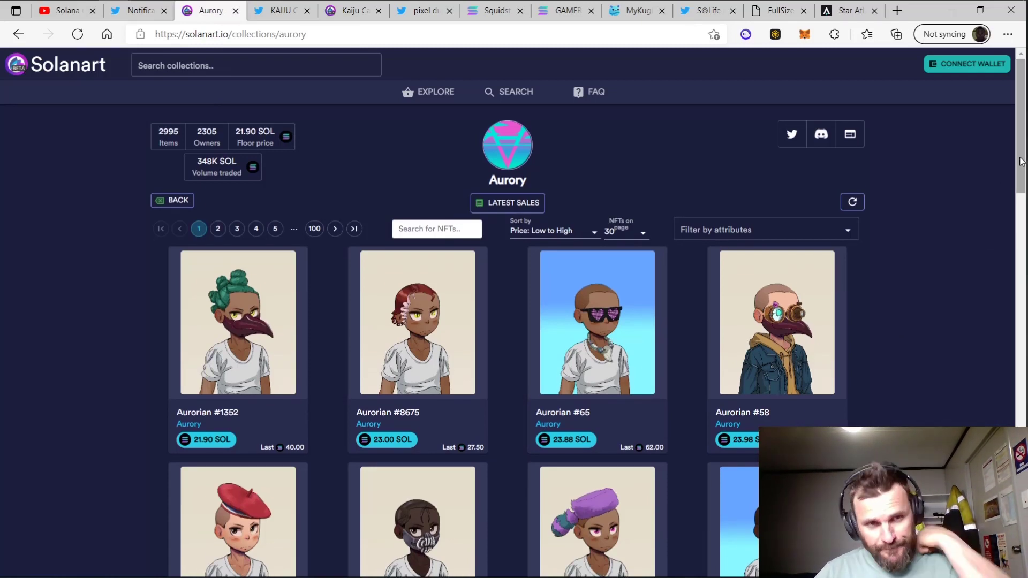
mouse_move(907, 331)
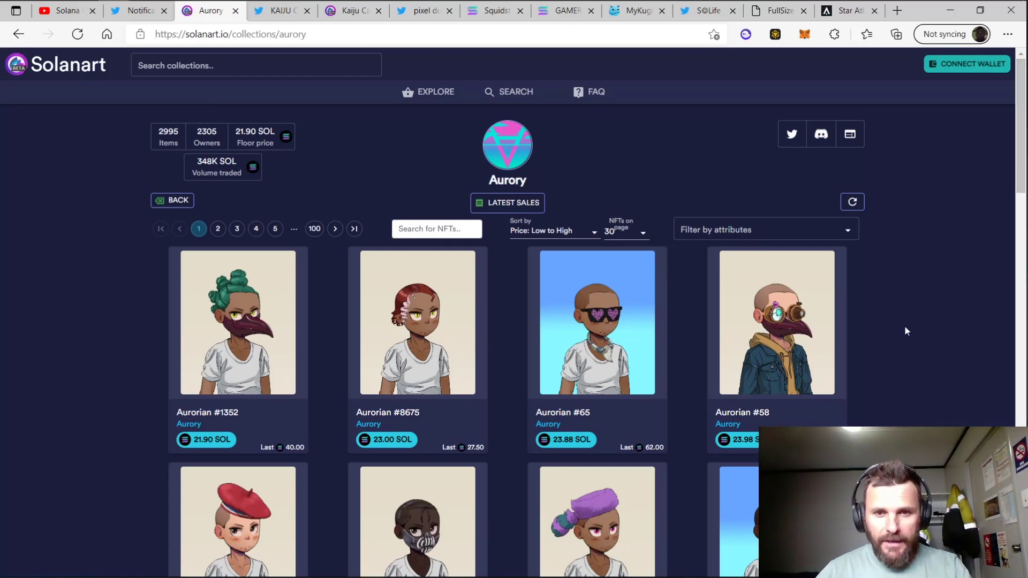
scroll(down, 3)
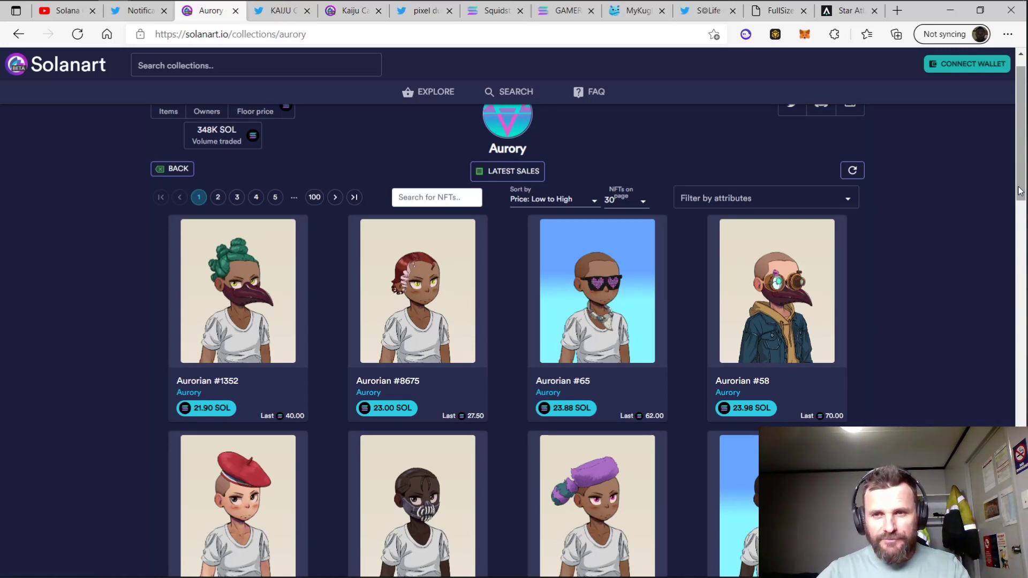
mouse_move(937, 250)
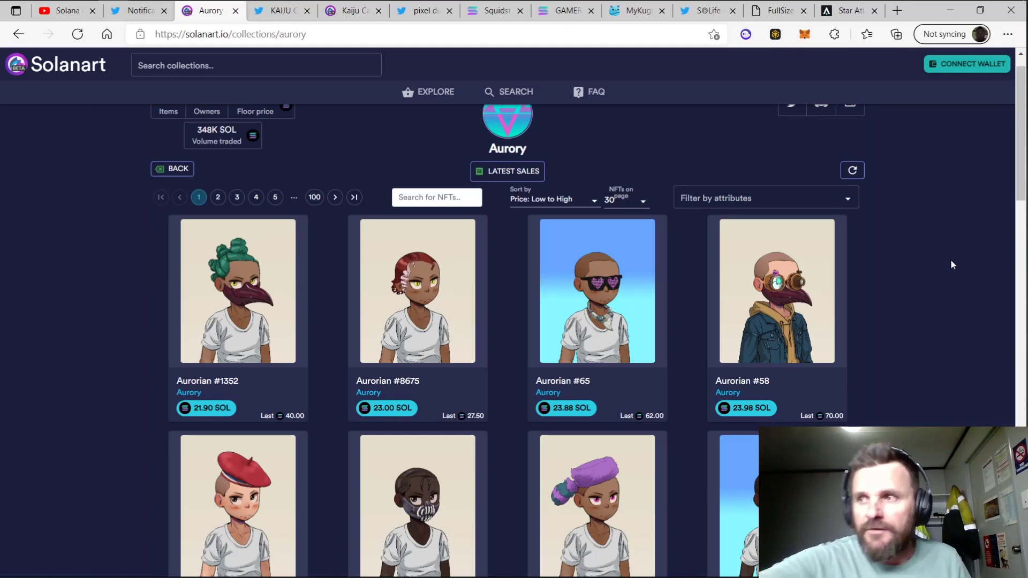
mouse_move(983, 263)
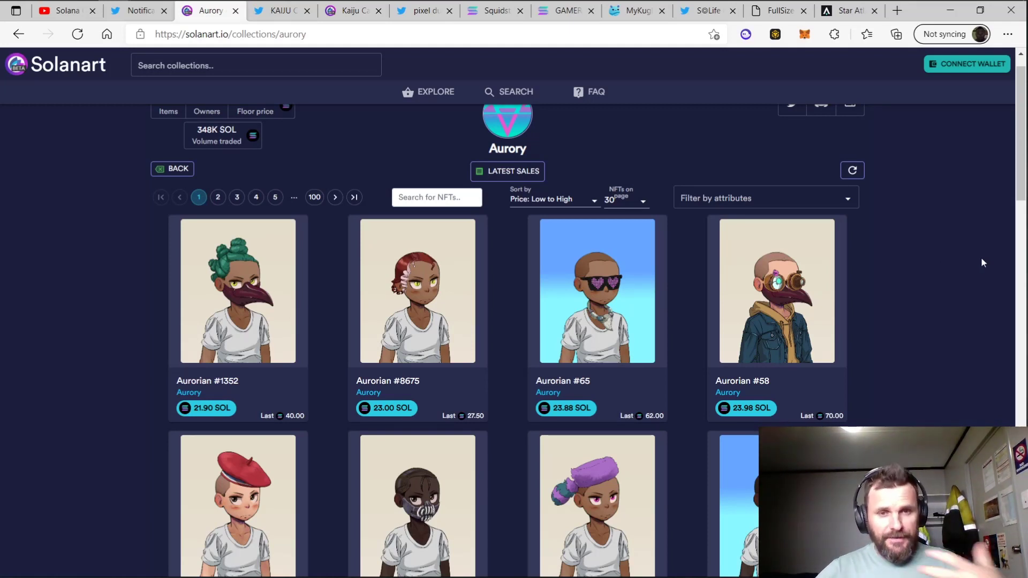
mouse_move(960, 256)
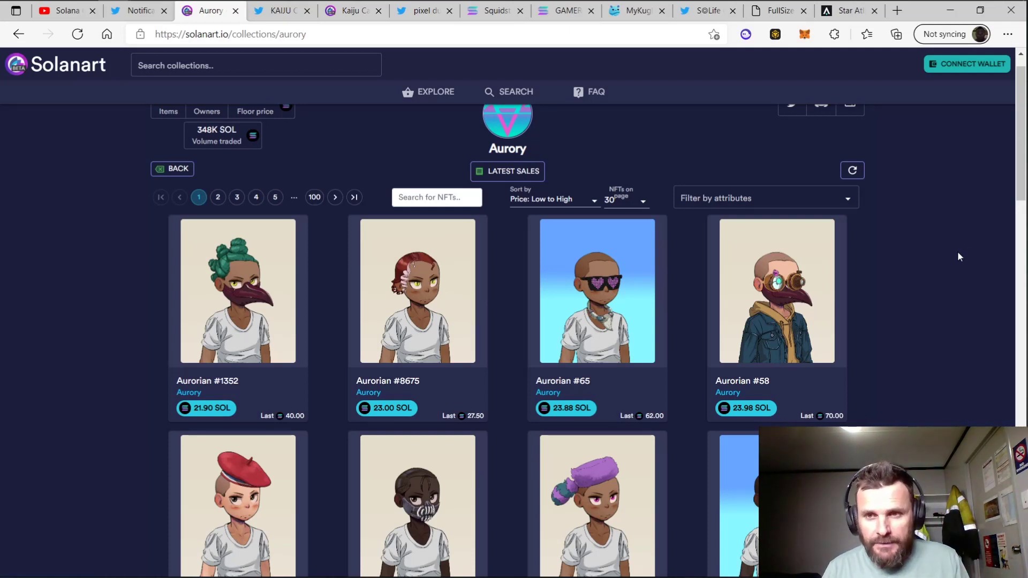
mouse_move(986, 278)
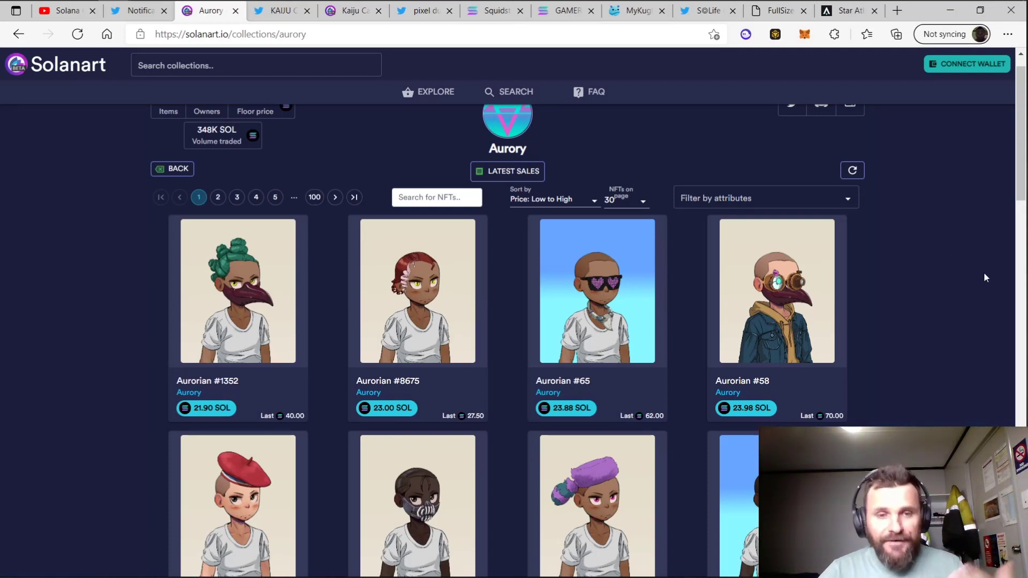
mouse_move(969, 275)
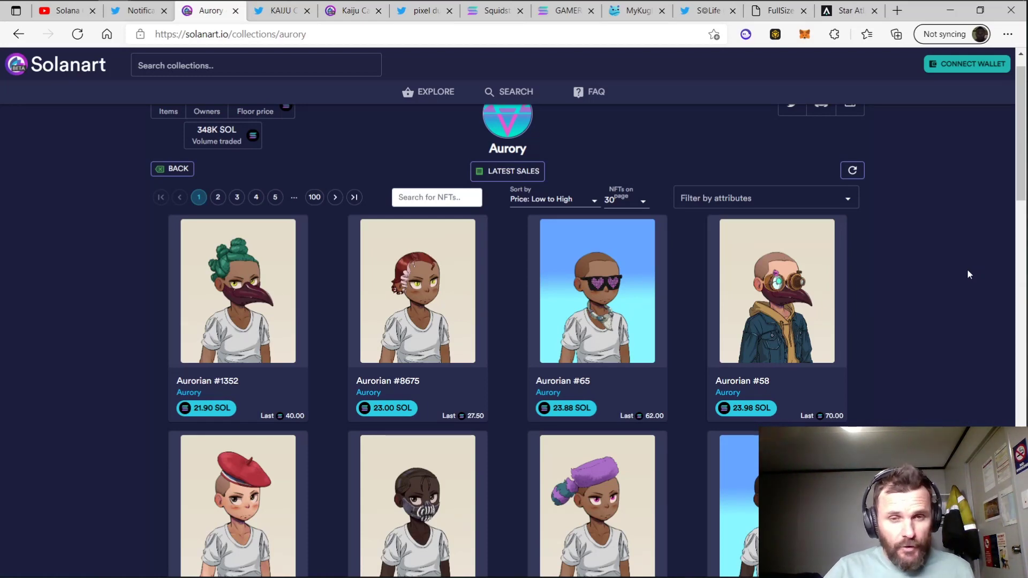
scroll(down, 3)
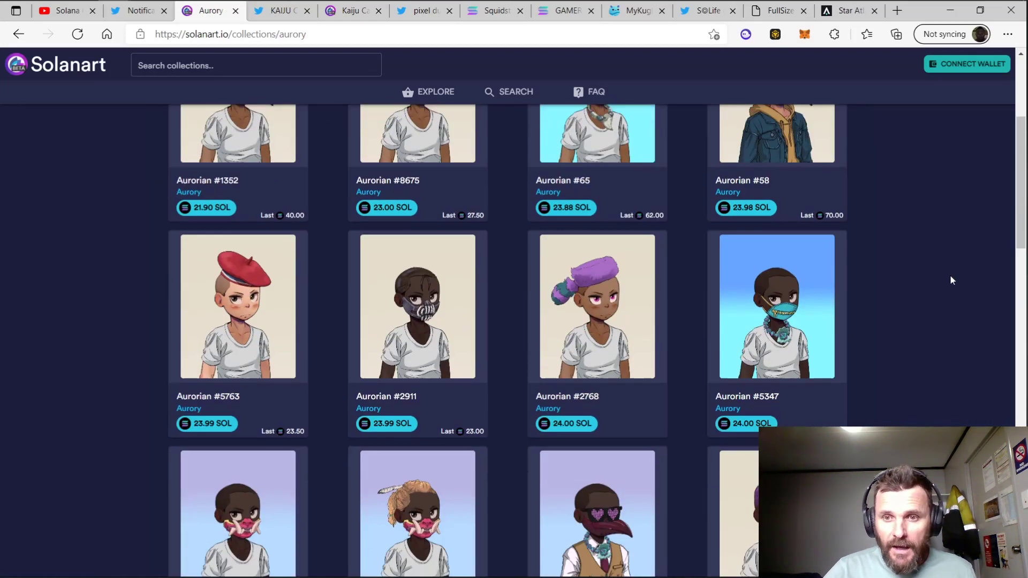
scroll(down, 3)
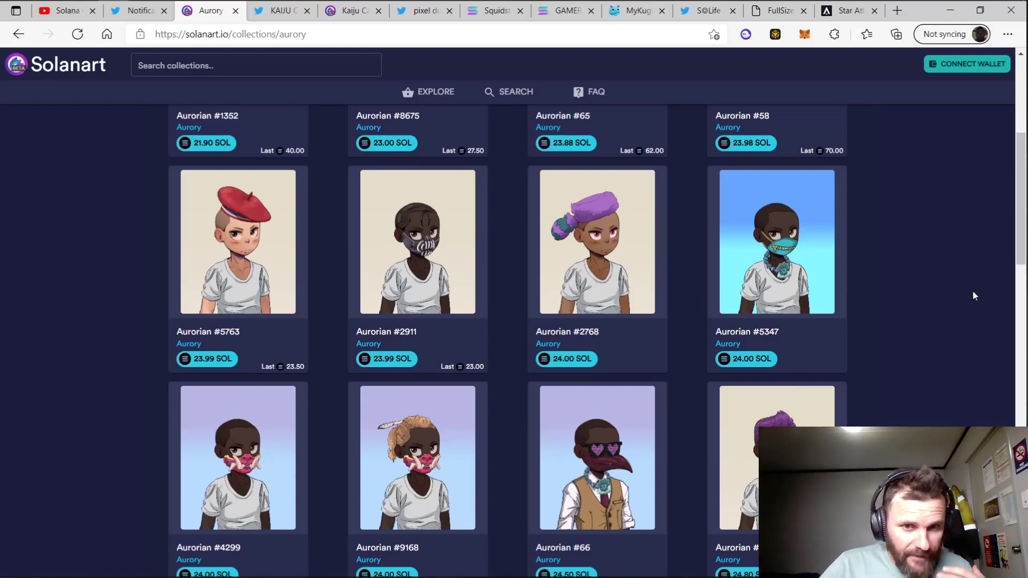
mouse_move(965, 300)
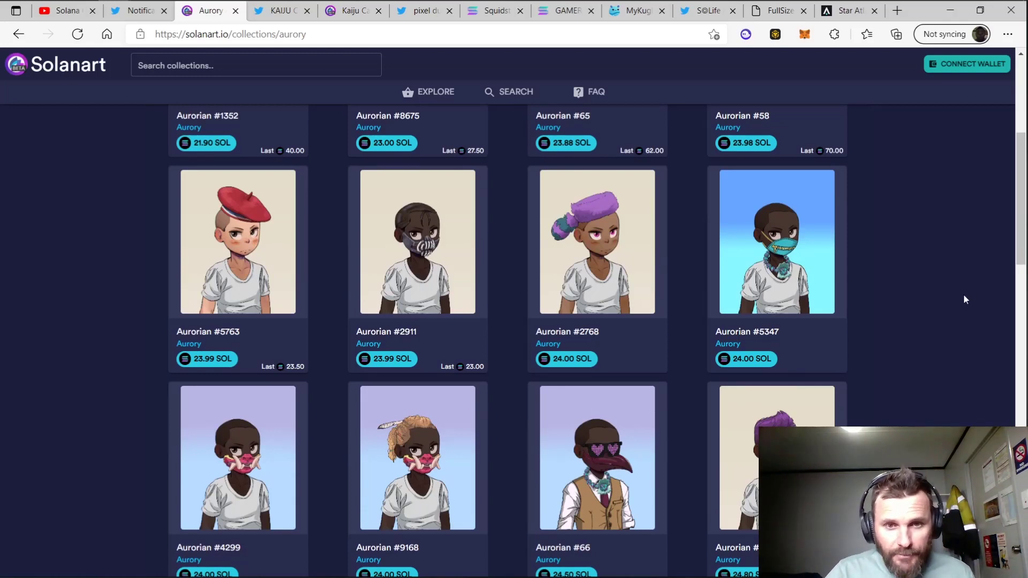
scroll(down, 3)
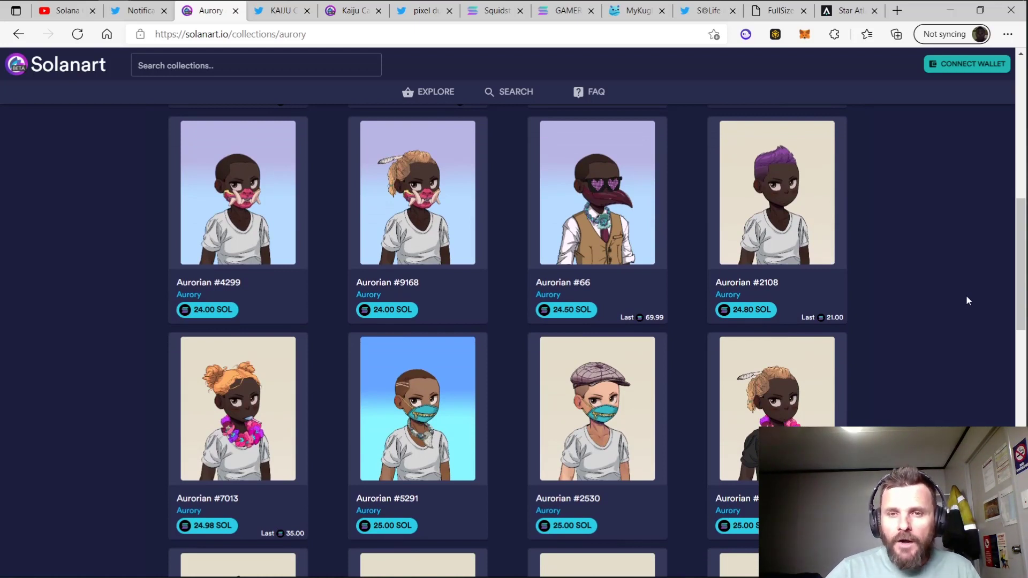
mouse_move(956, 304)
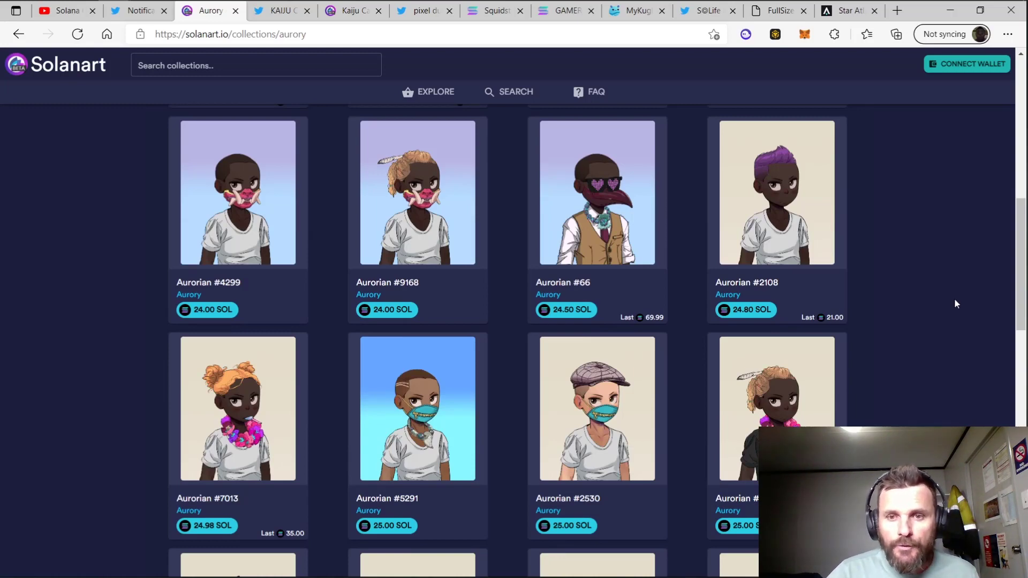
mouse_move(877, 330)
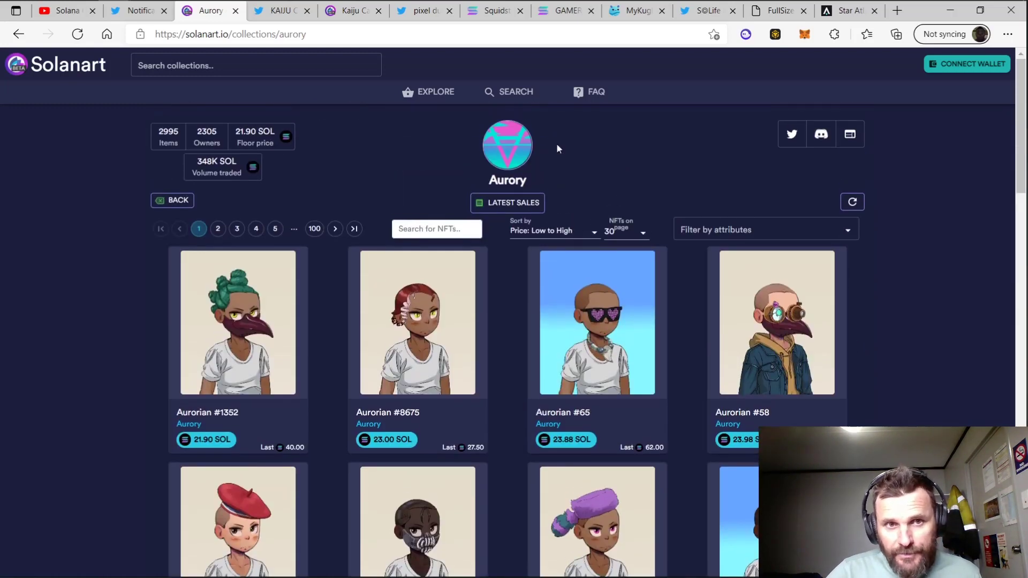
mouse_move(261, 134)
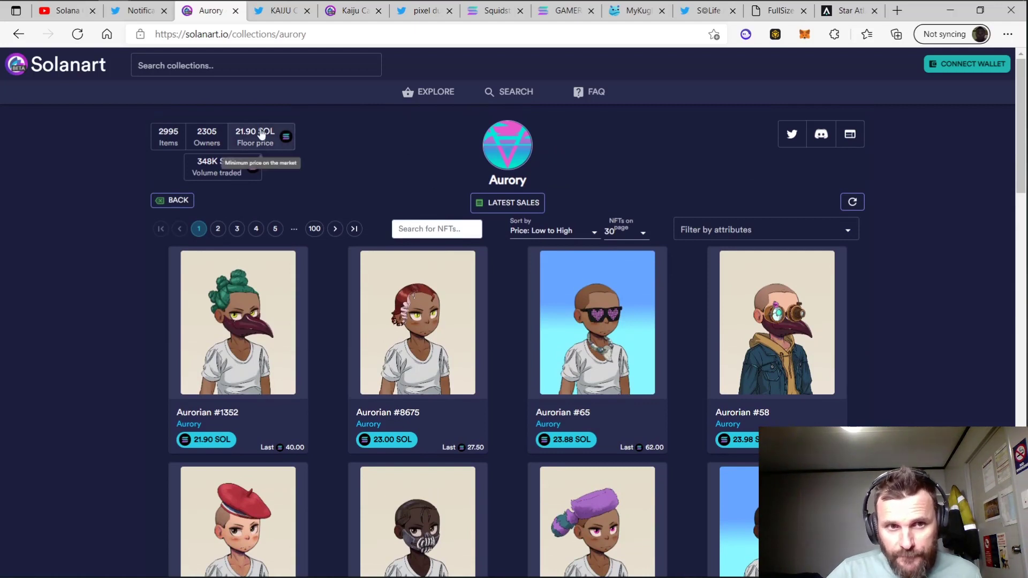
mouse_move(359, 159)
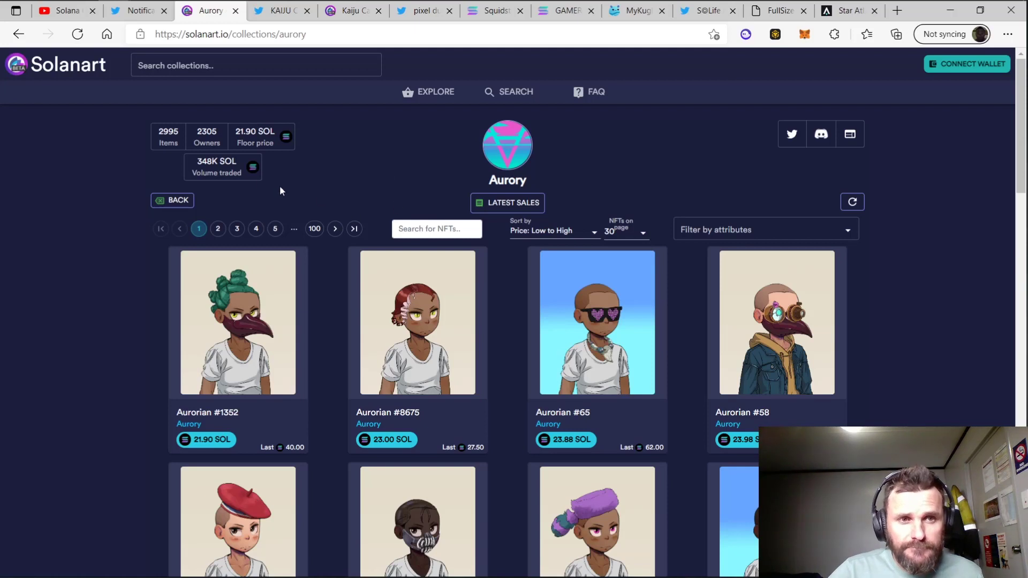
mouse_move(346, 186)
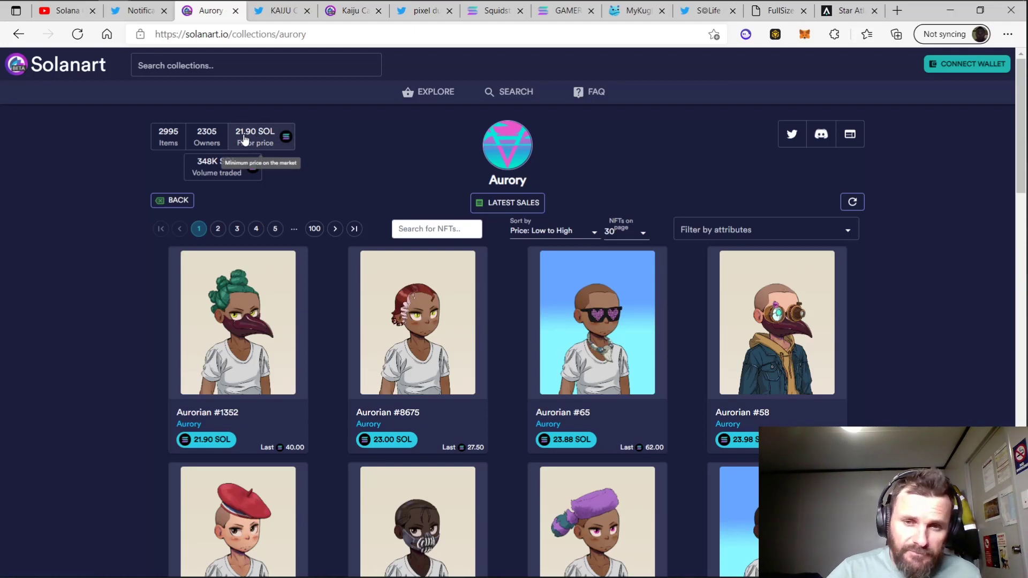
mouse_move(917, 383)
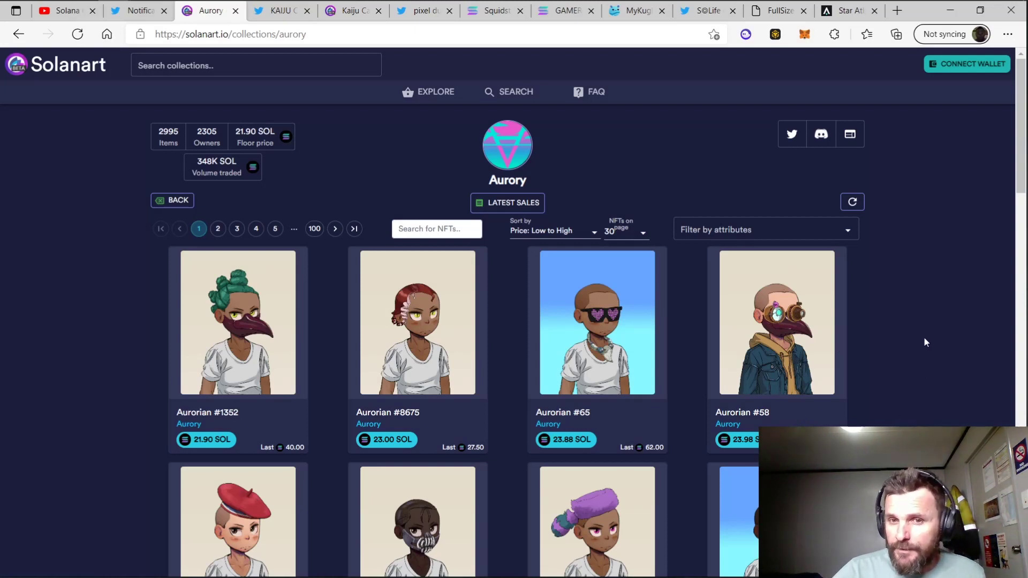
mouse_move(929, 368)
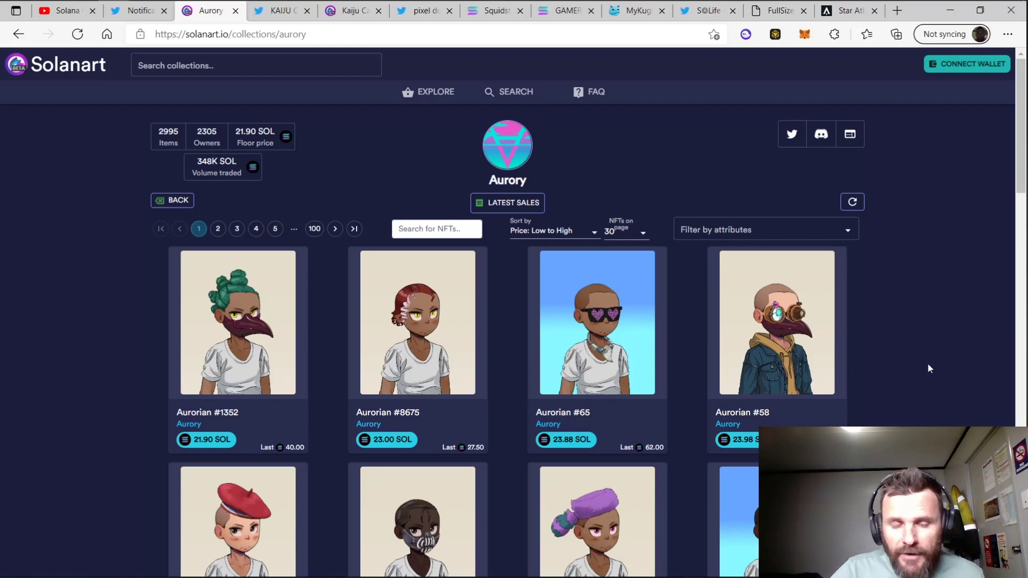
scroll(down, 3)
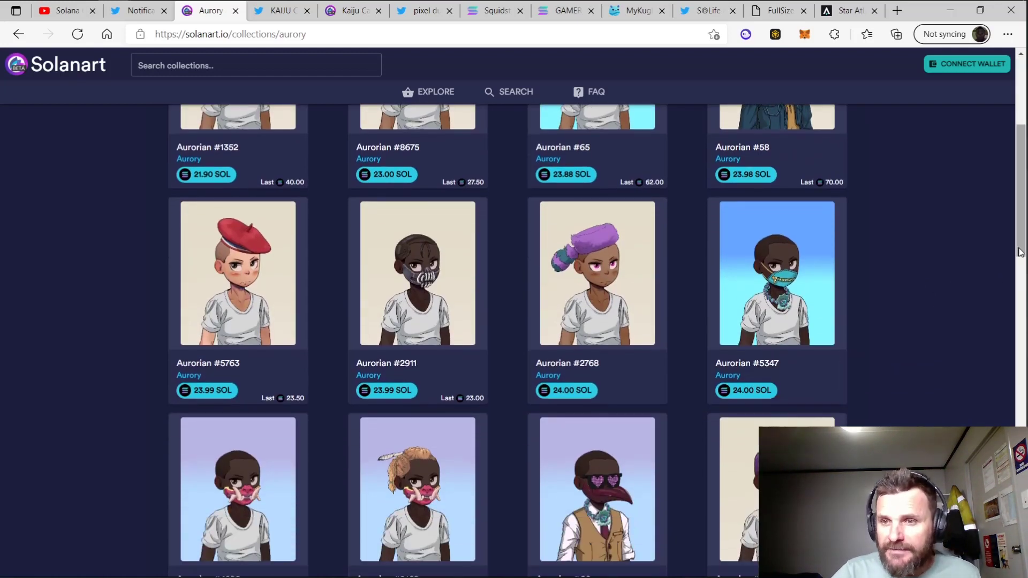
scroll(up, 3)
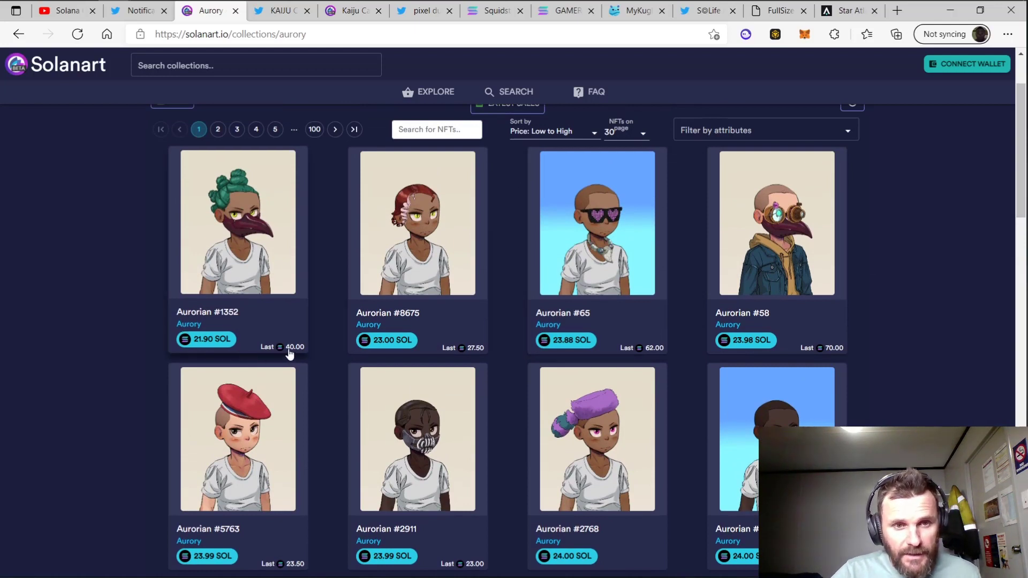
mouse_move(653, 351)
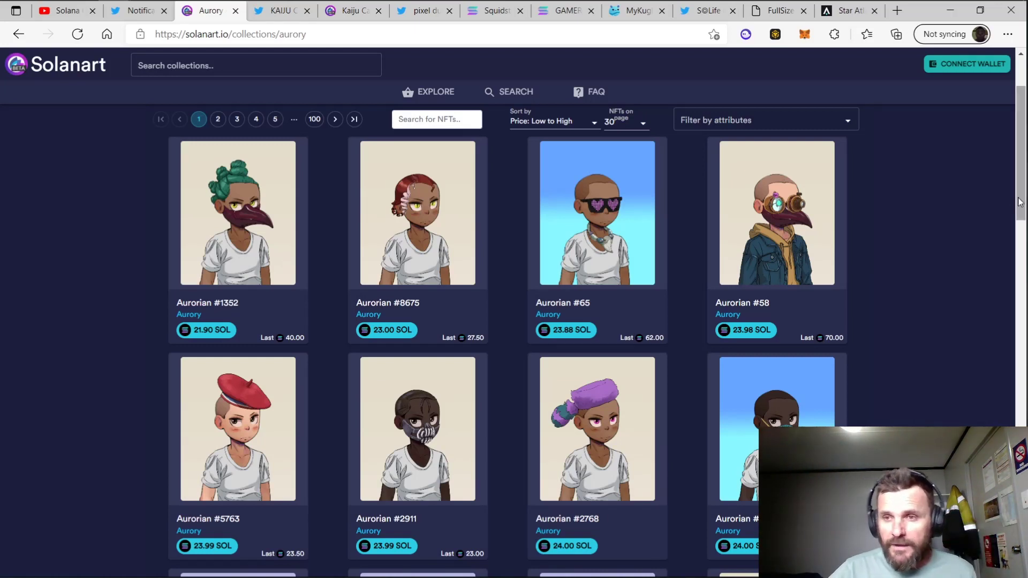
- Scroll the Aurory grid past the 24 SOL listings to Aurorians at 25.00 SOL
scroll(down, 3)
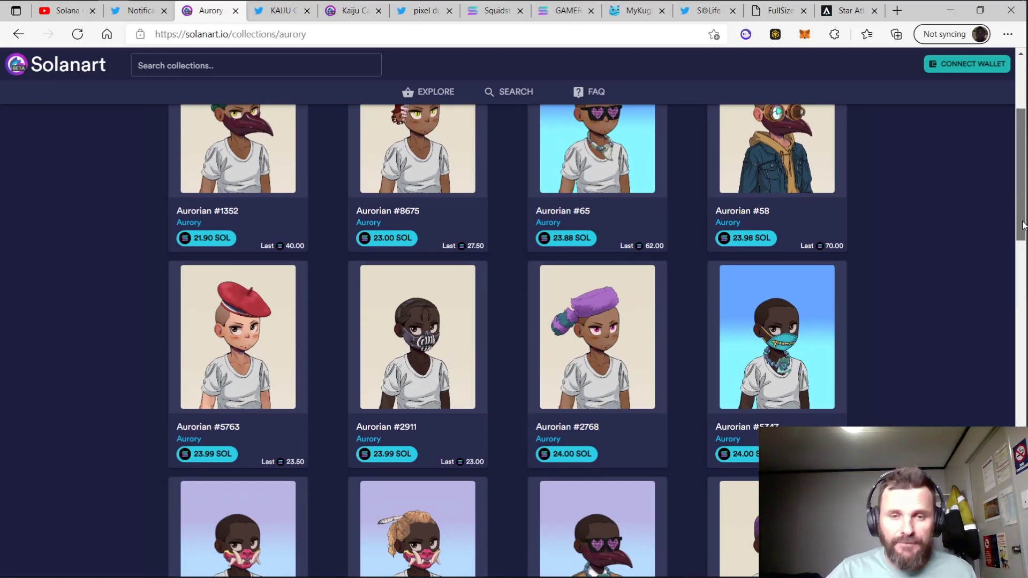
scroll(down, 3)
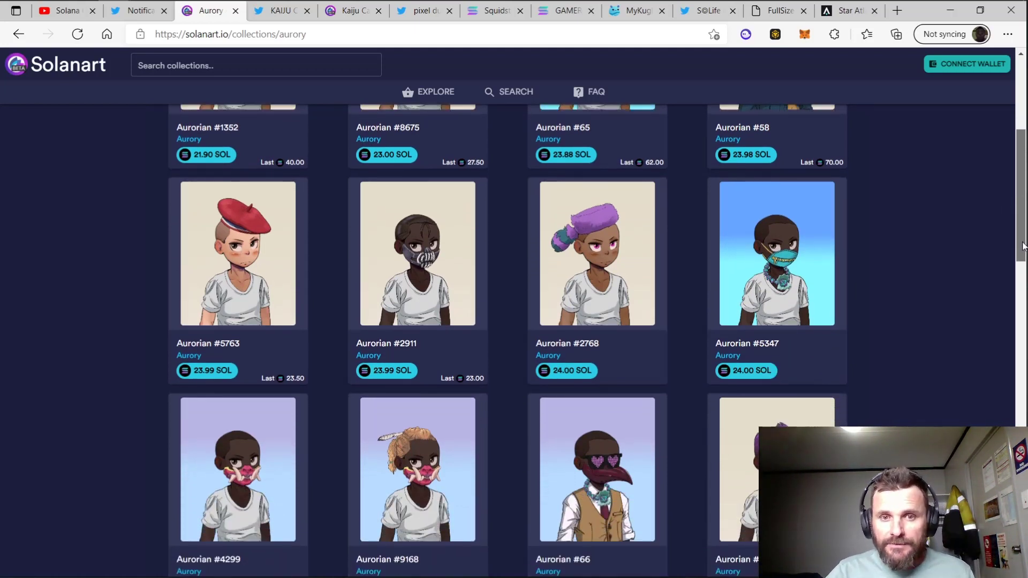
scroll(down, 3)
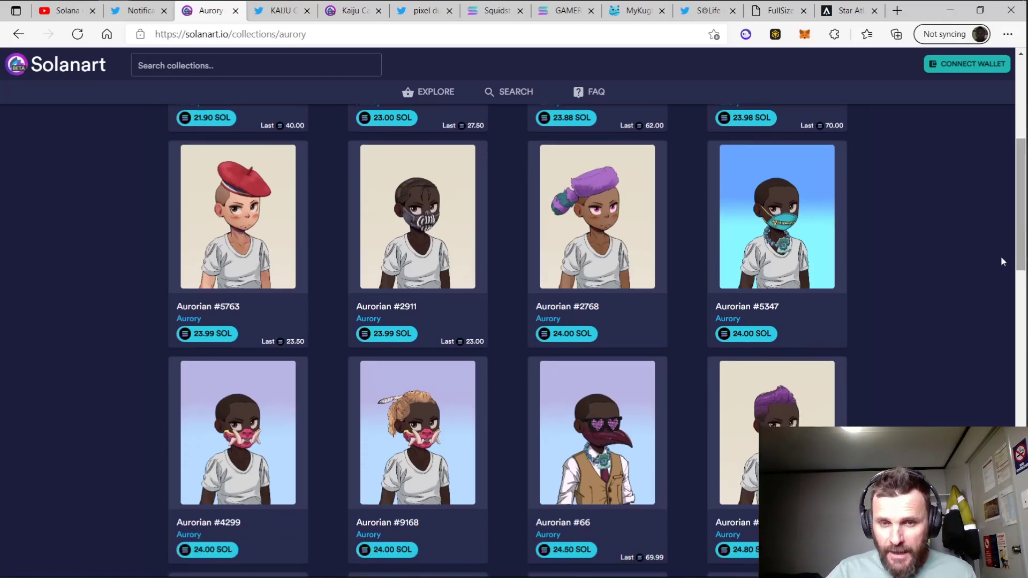
scroll(down, 3)
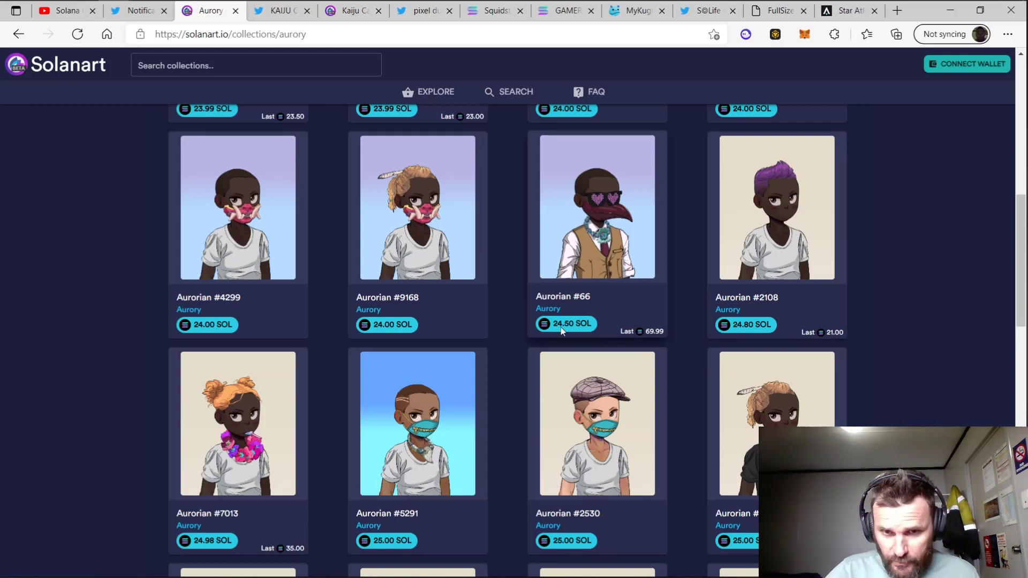
scroll(down, 3)
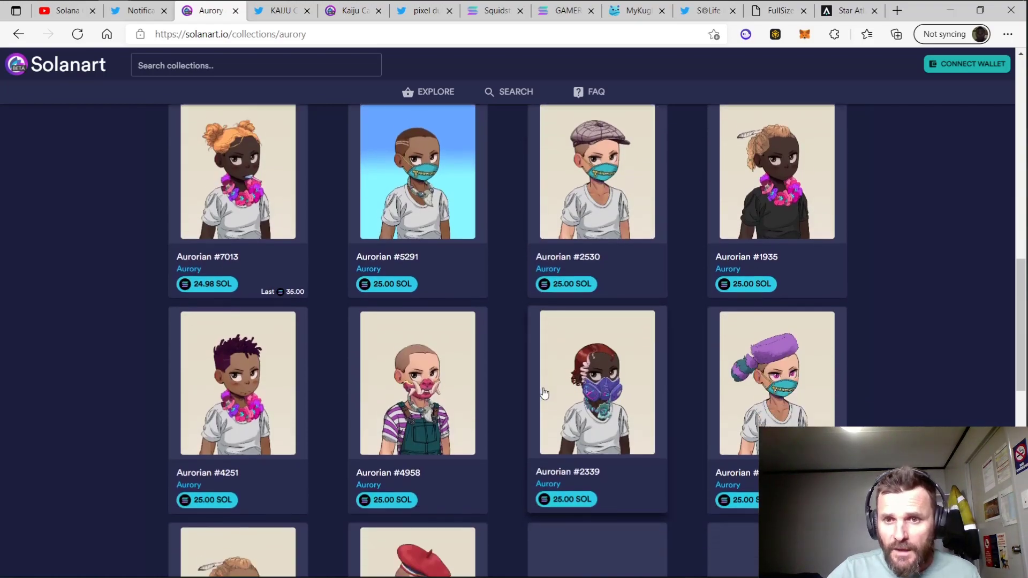
- Browse the Aurory latest sales, such as #2057 at 100.00 SOL, then close the list
click(508, 203)
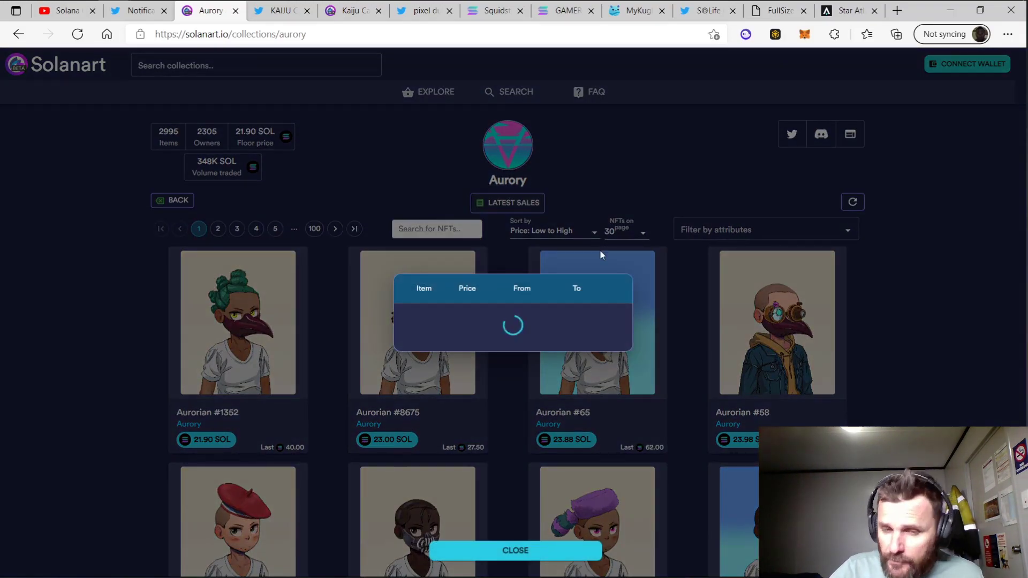
mouse_move(658, 277)
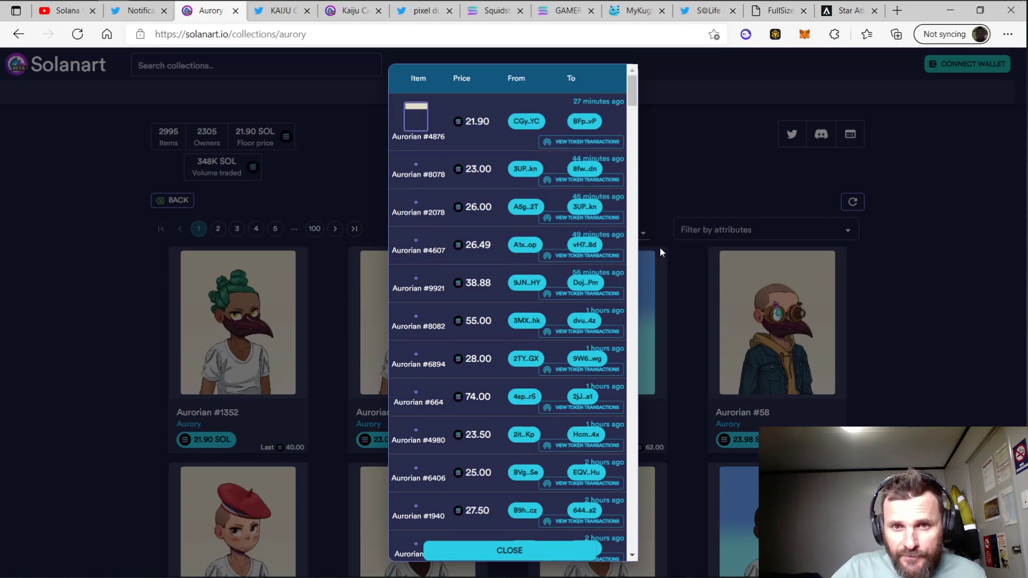
mouse_move(603, 145)
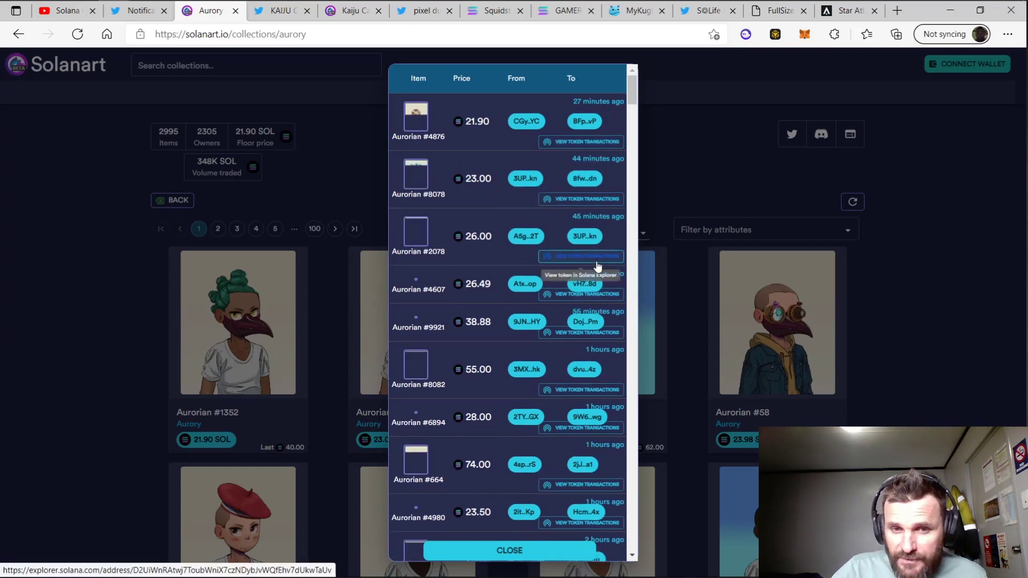
scroll(down, 3)
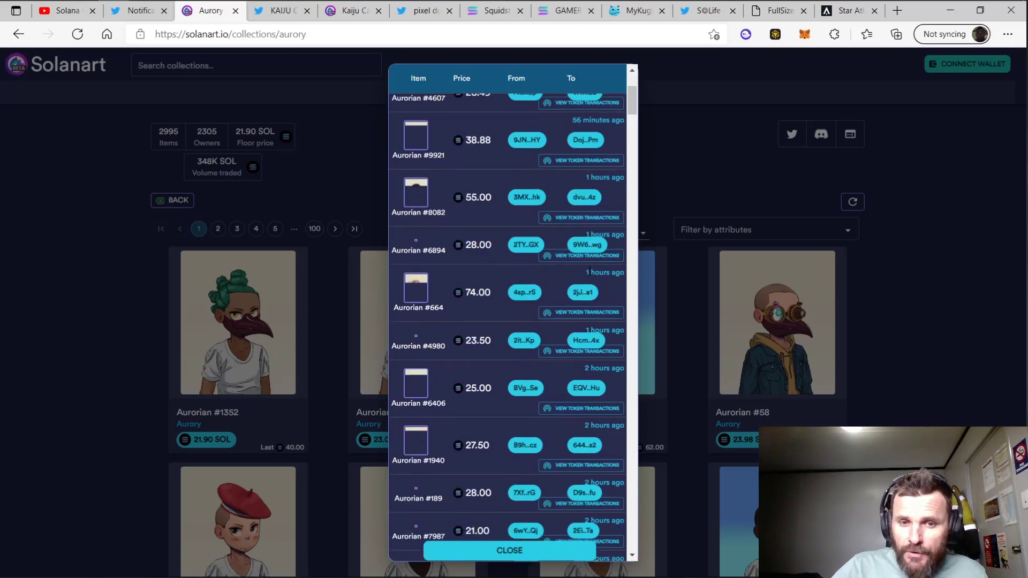
scroll(down, 3)
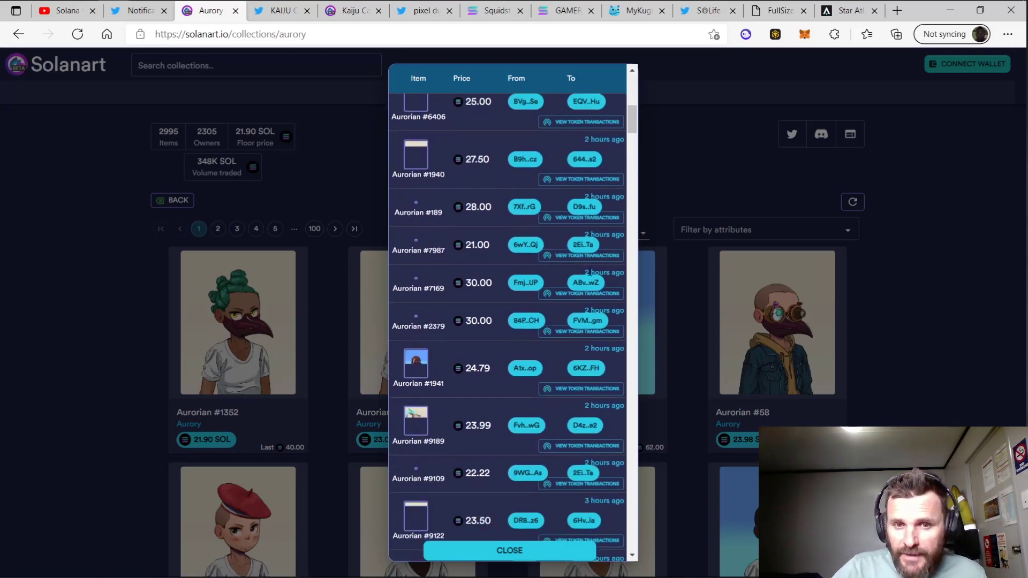
scroll(down, 3)
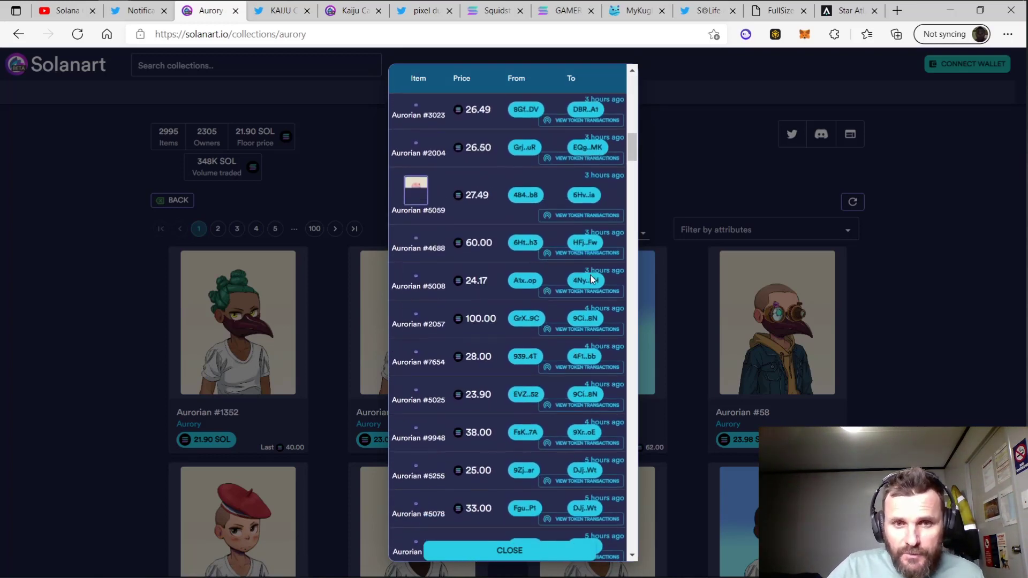
scroll(down, 3)
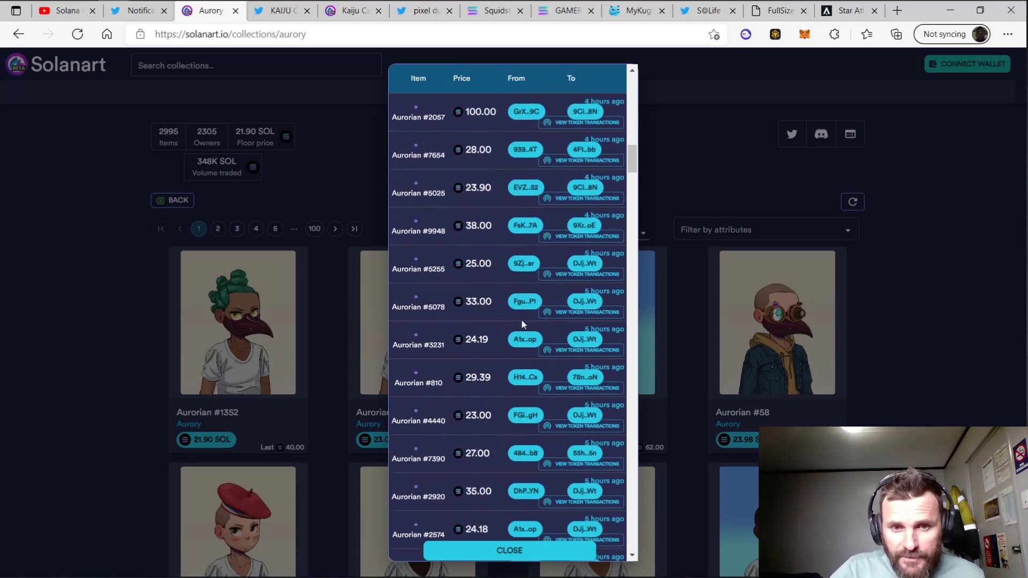
scroll(down, 3)
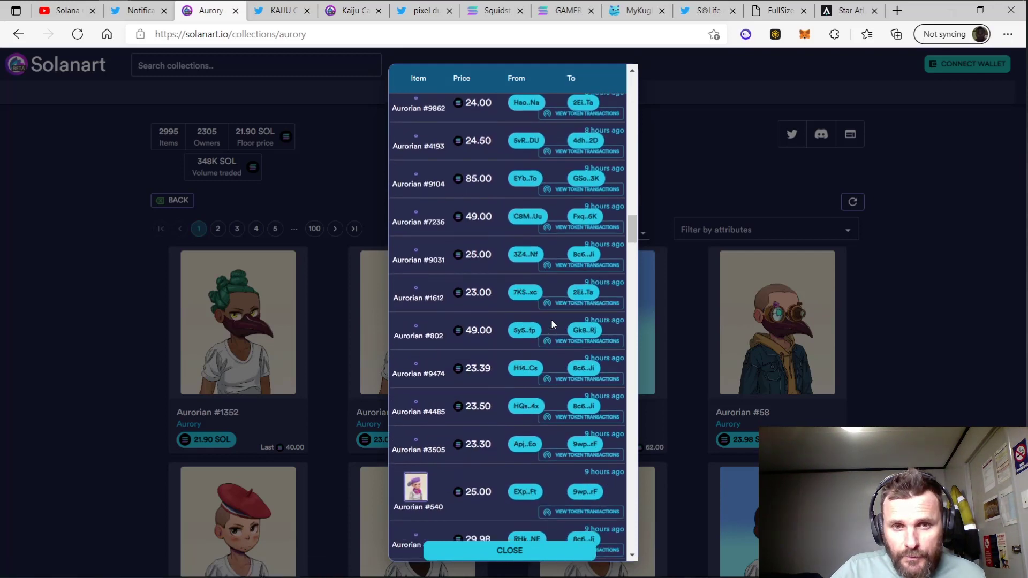
scroll(down, 3)
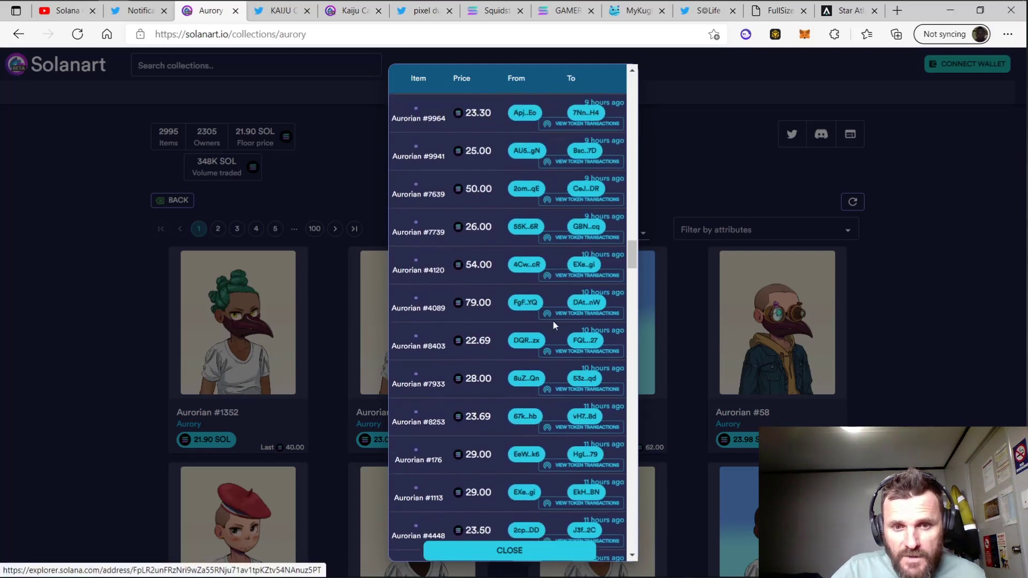
scroll(down, 3)
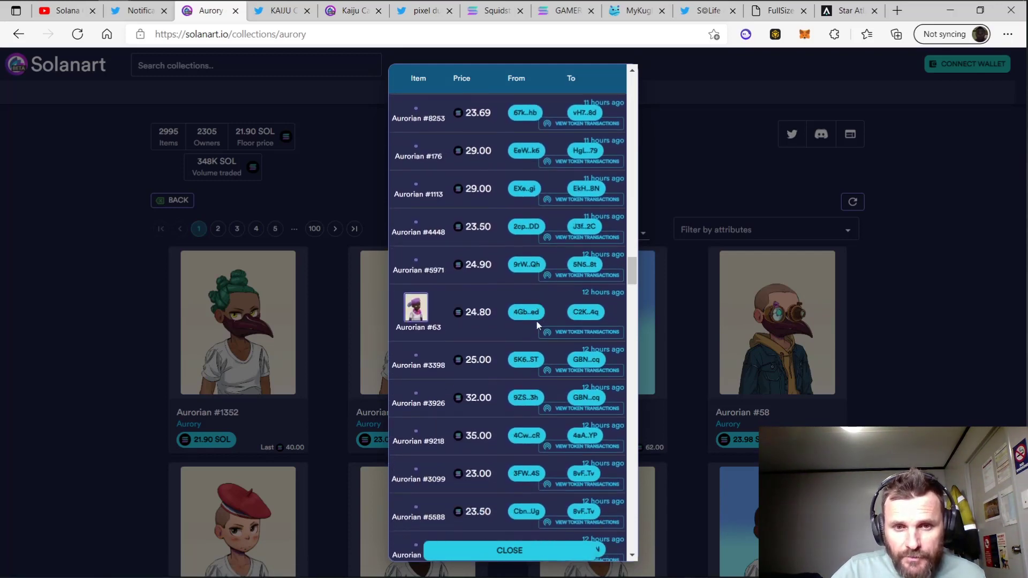
mouse_move(902, 310)
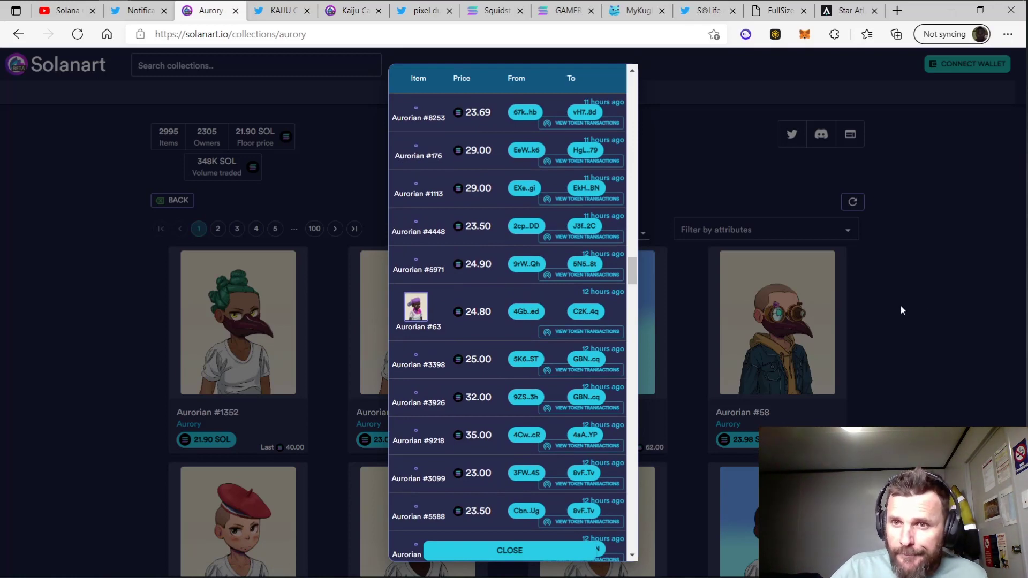
mouse_move(943, 322)
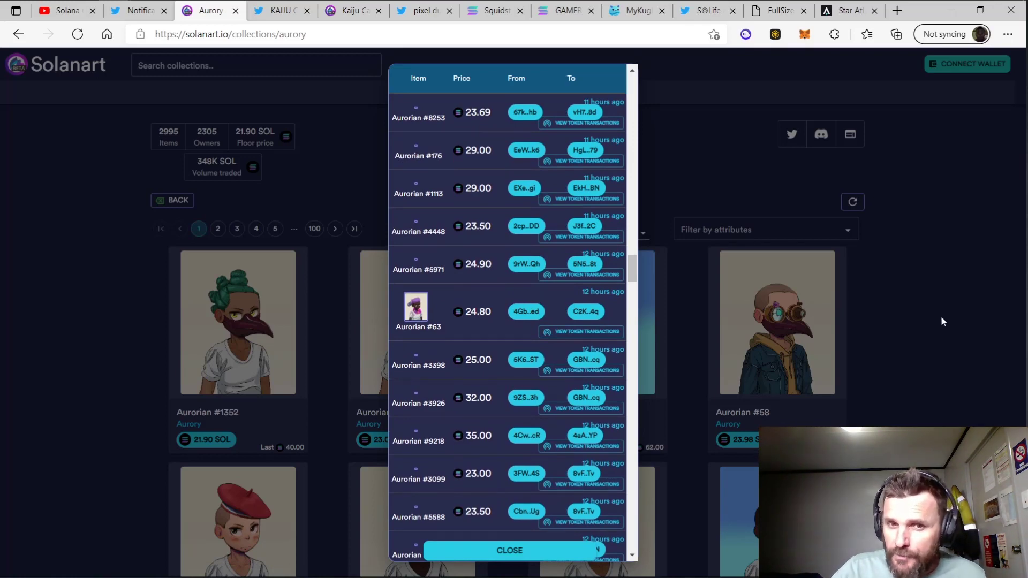
click(509, 550)
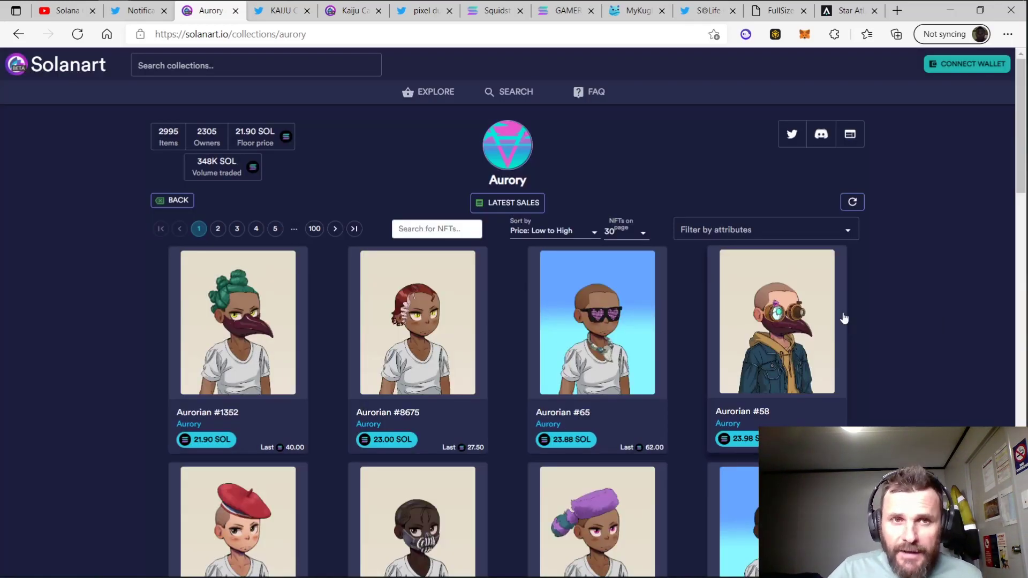
mouse_move(734, 300)
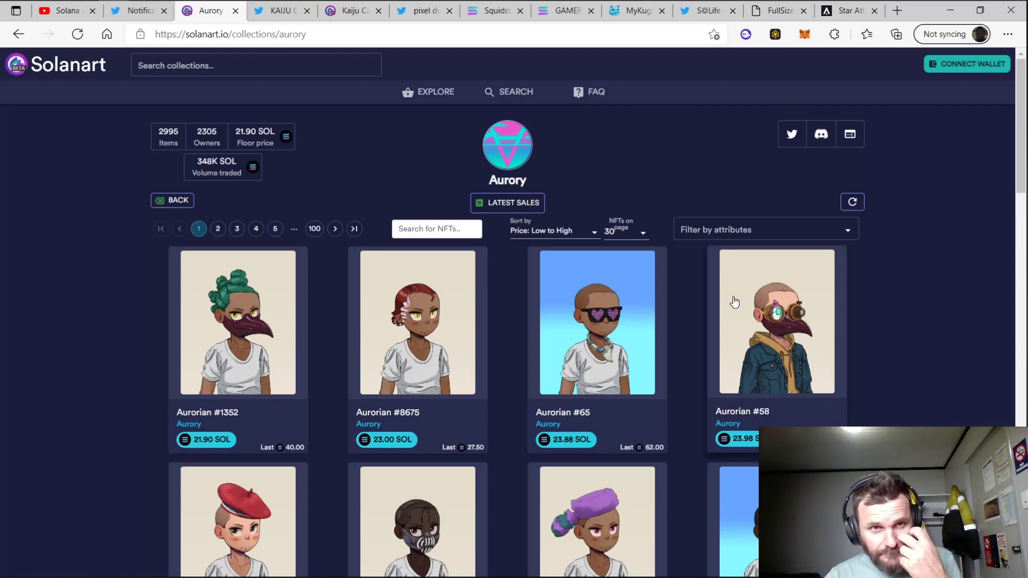
mouse_move(270, 224)
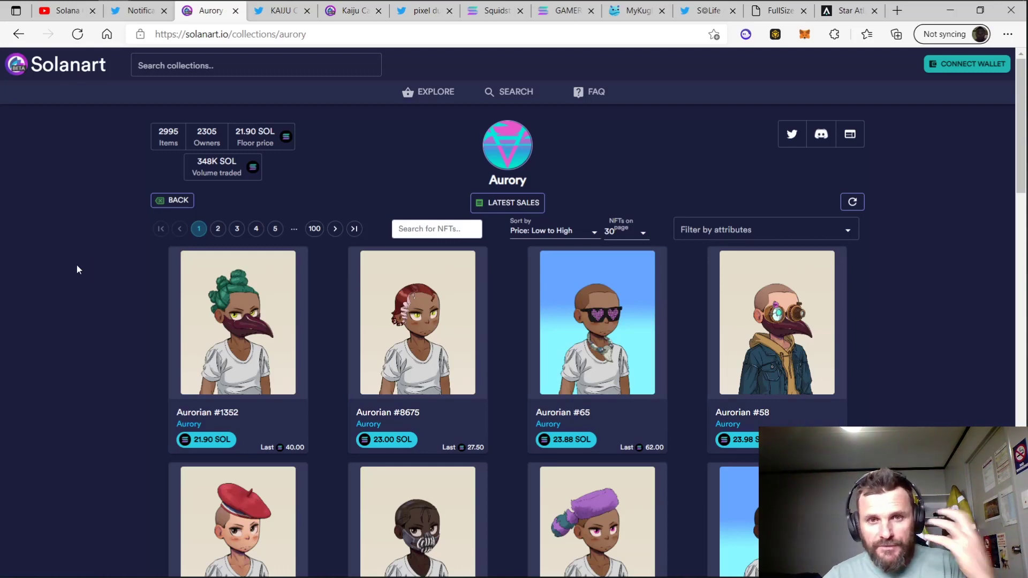
click(278, 11)
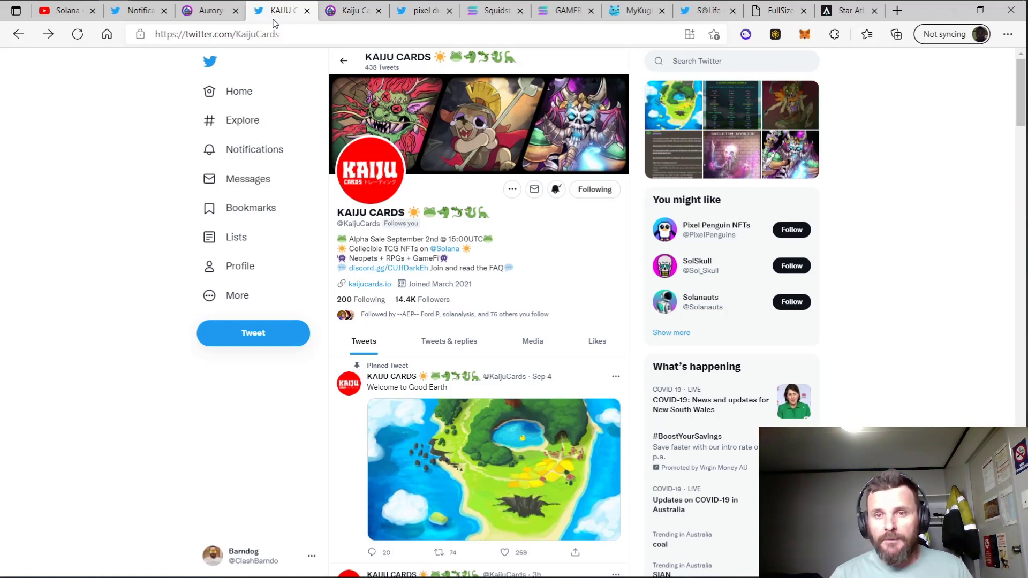
mouse_move(523, 155)
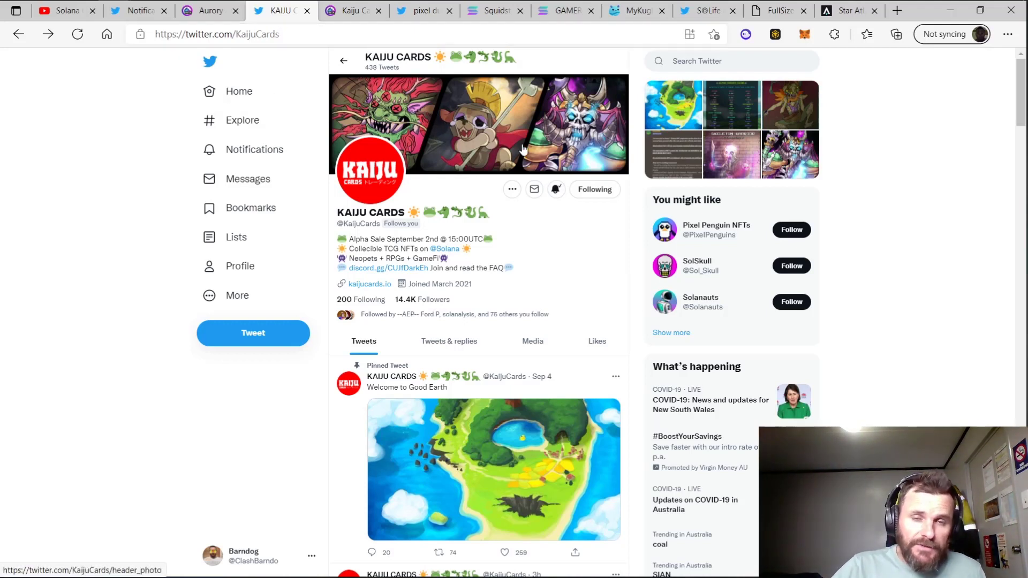
mouse_move(556, 168)
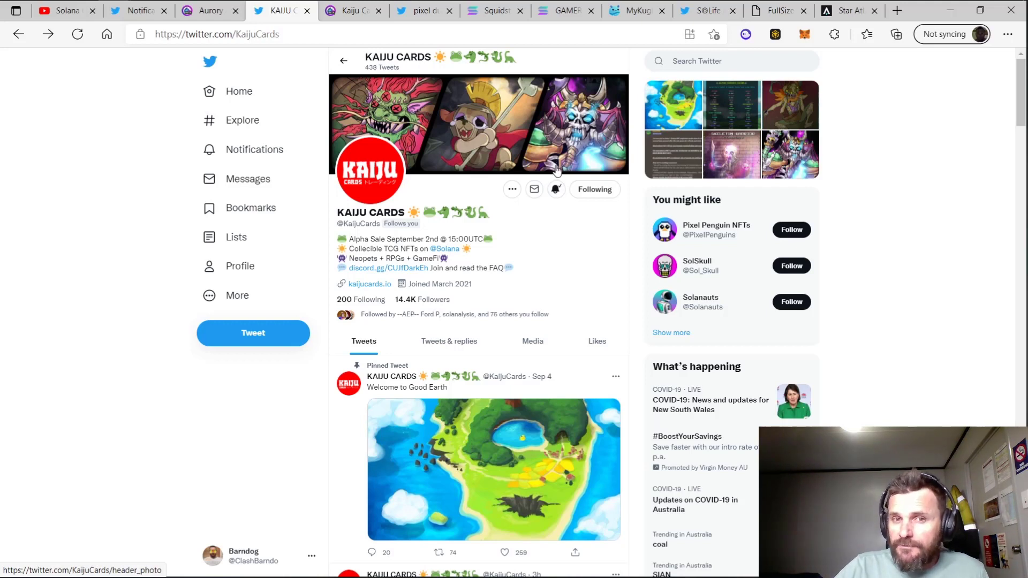
mouse_move(472, 177)
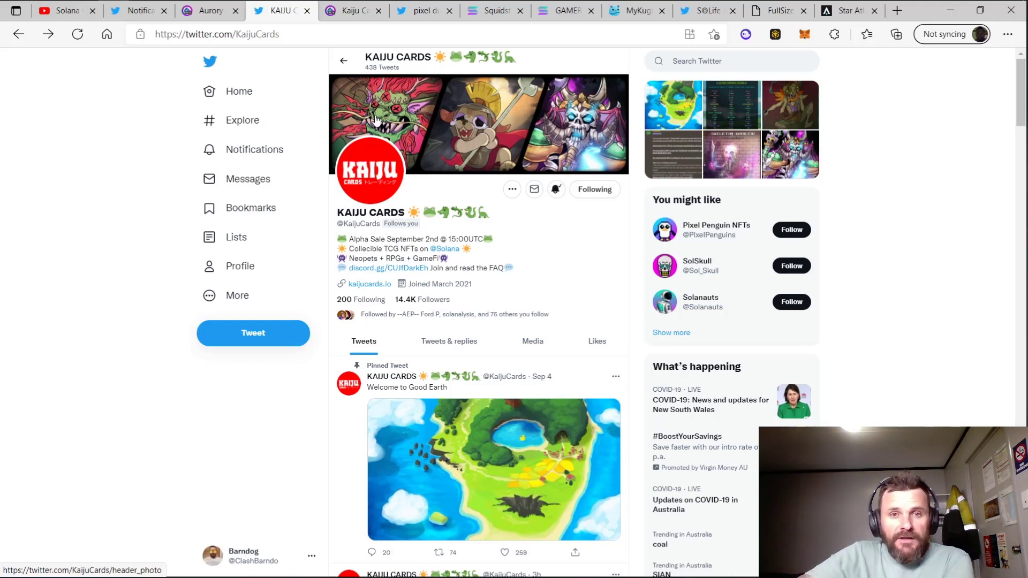
mouse_move(543, 238)
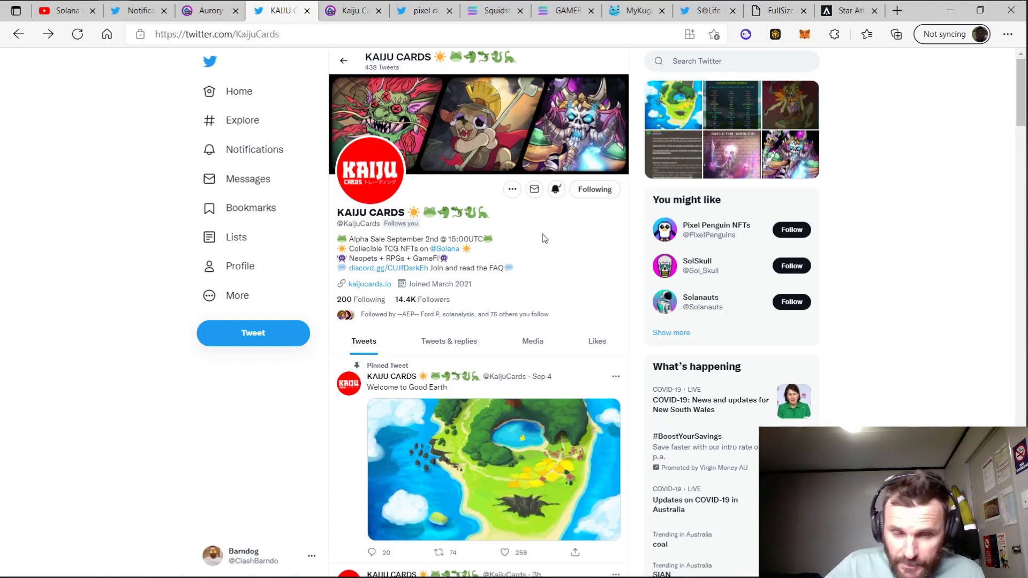
mouse_move(597, 252)
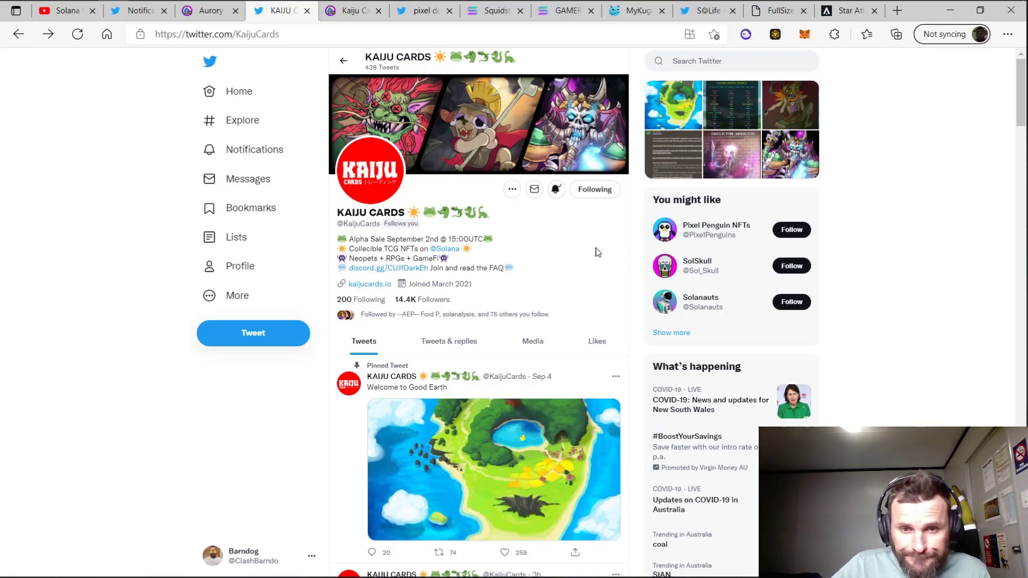
mouse_move(589, 238)
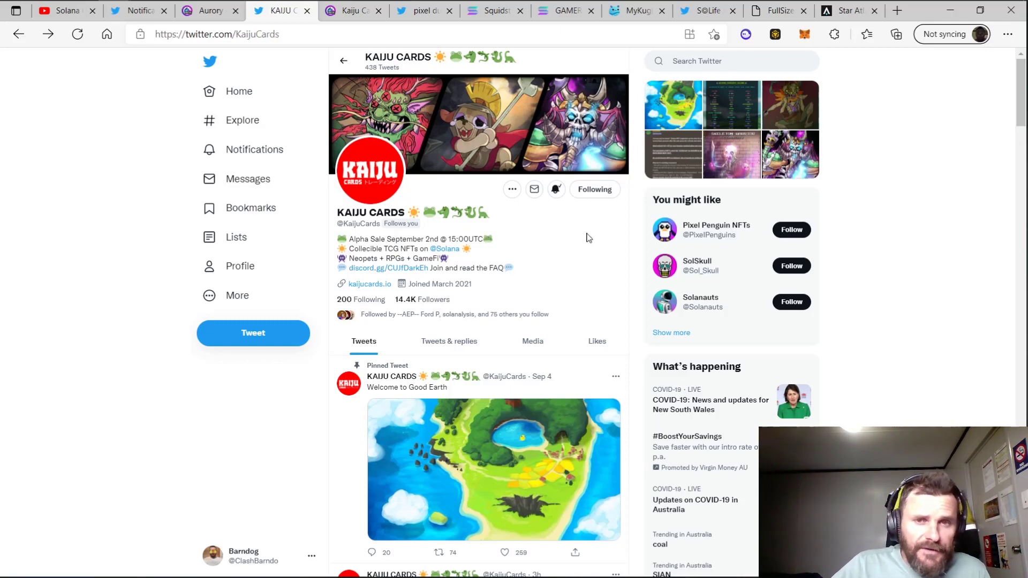
- Scroll the Kaiju Cards timeline past the Jerry card and Metatracks retweet to Who to follow
scroll(down, 3)
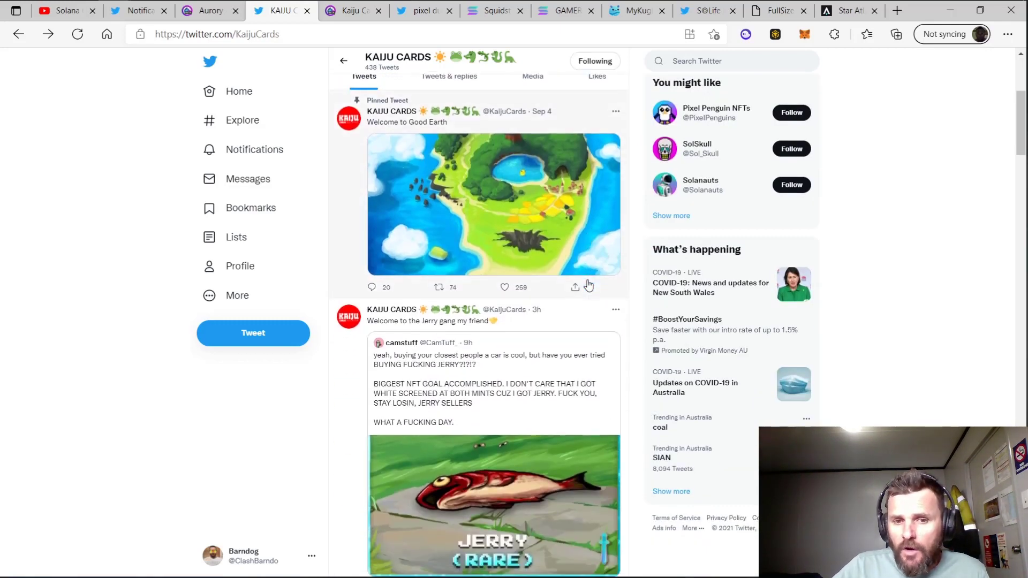
scroll(down, 3)
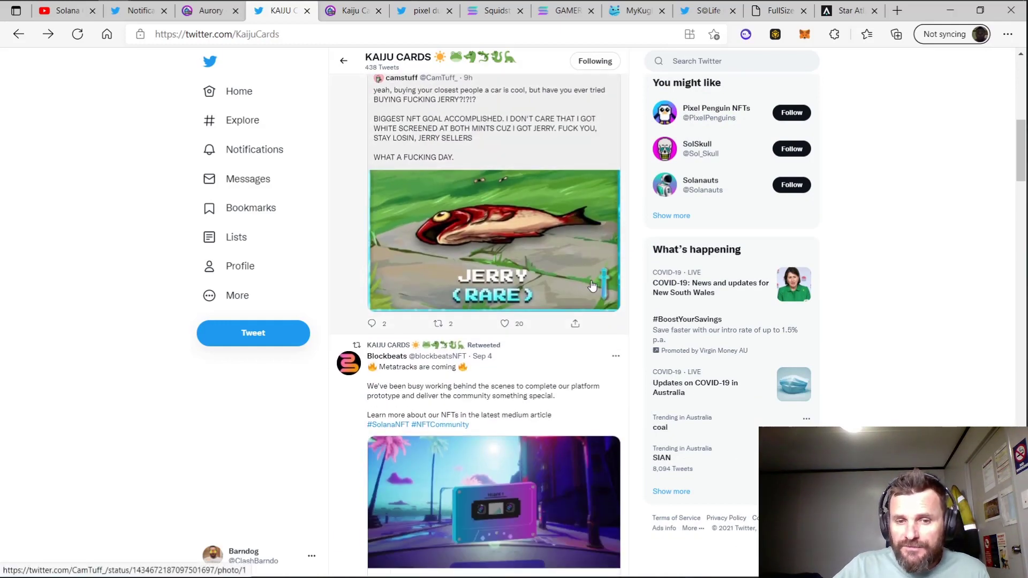
mouse_move(578, 283)
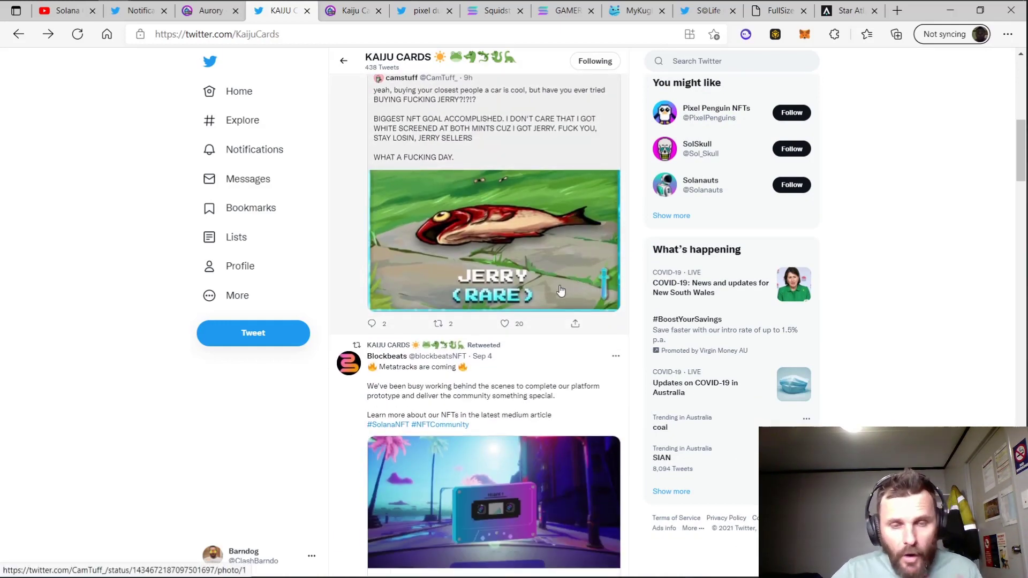
mouse_move(558, 300)
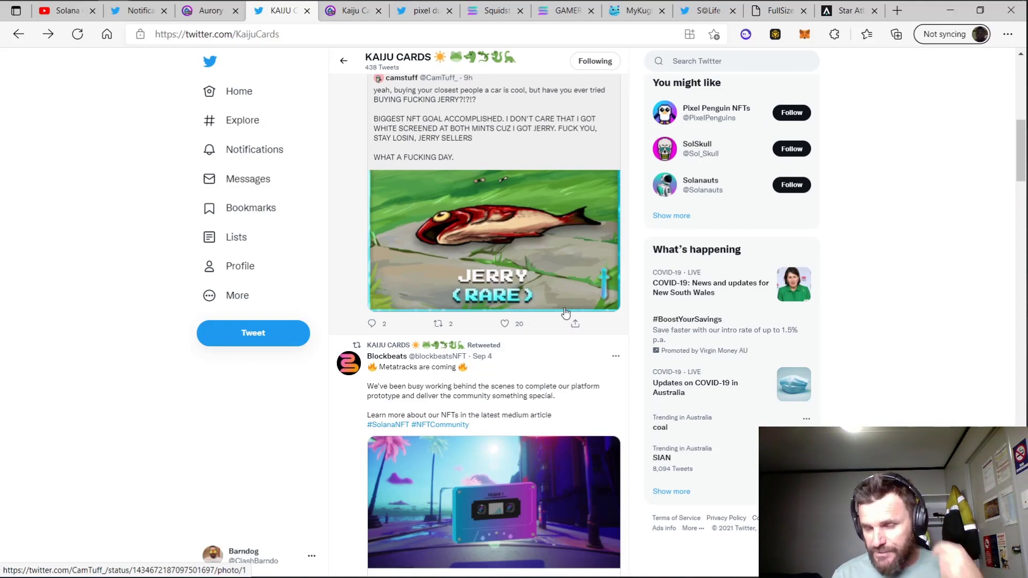
mouse_move(590, 260)
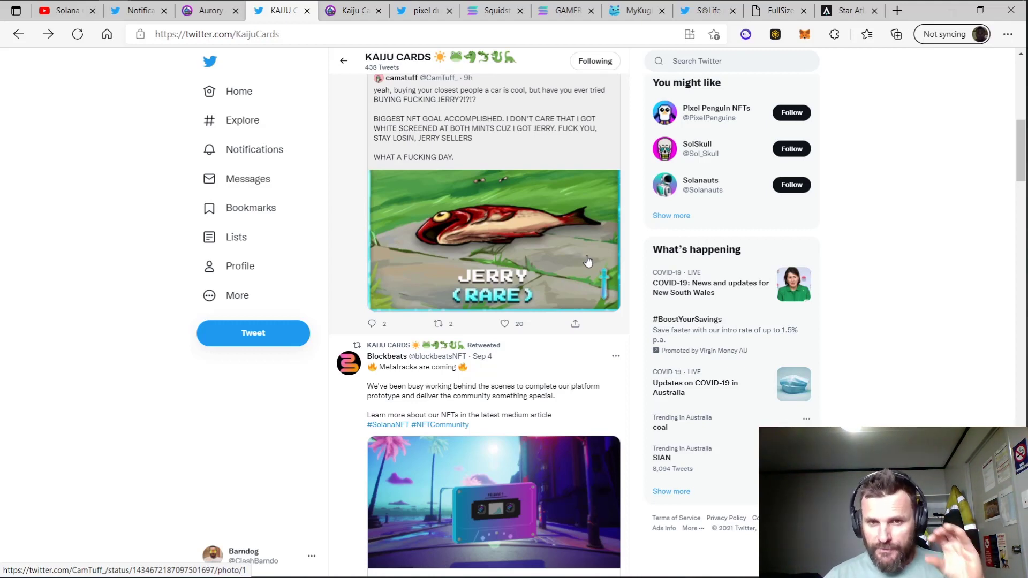
mouse_move(688, 269)
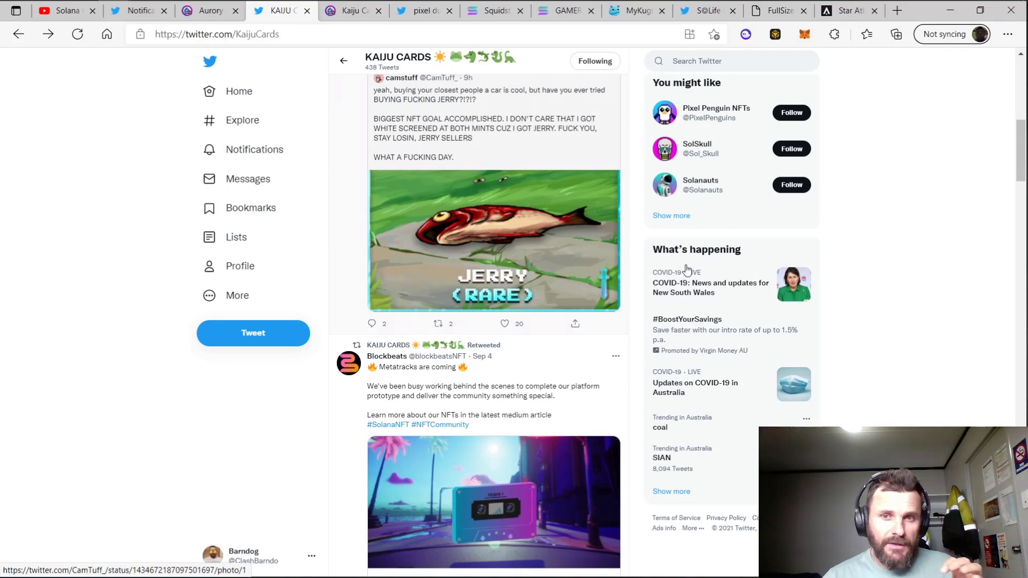
mouse_move(932, 230)
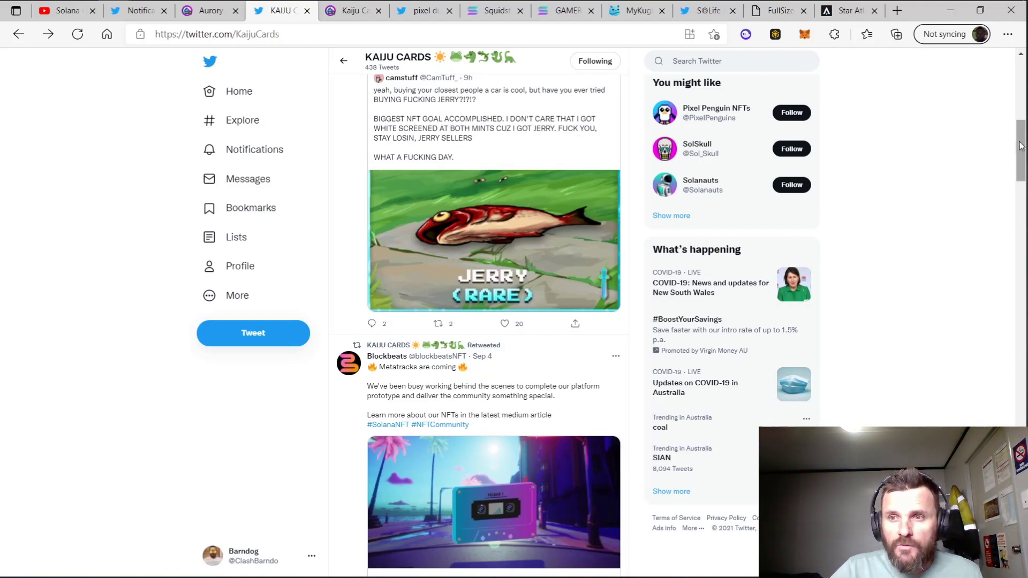
scroll(down, 3)
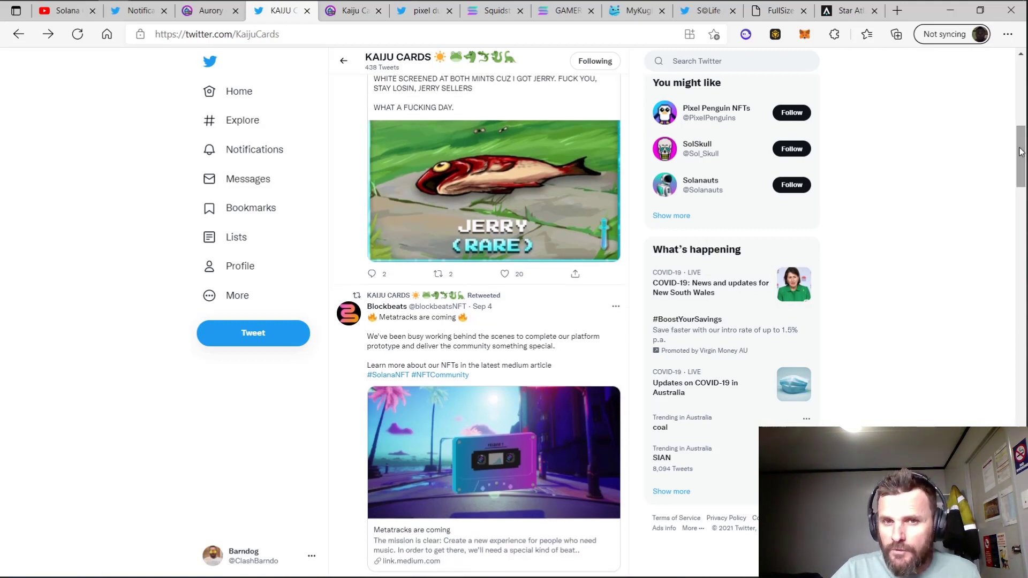
scroll(down, 3)
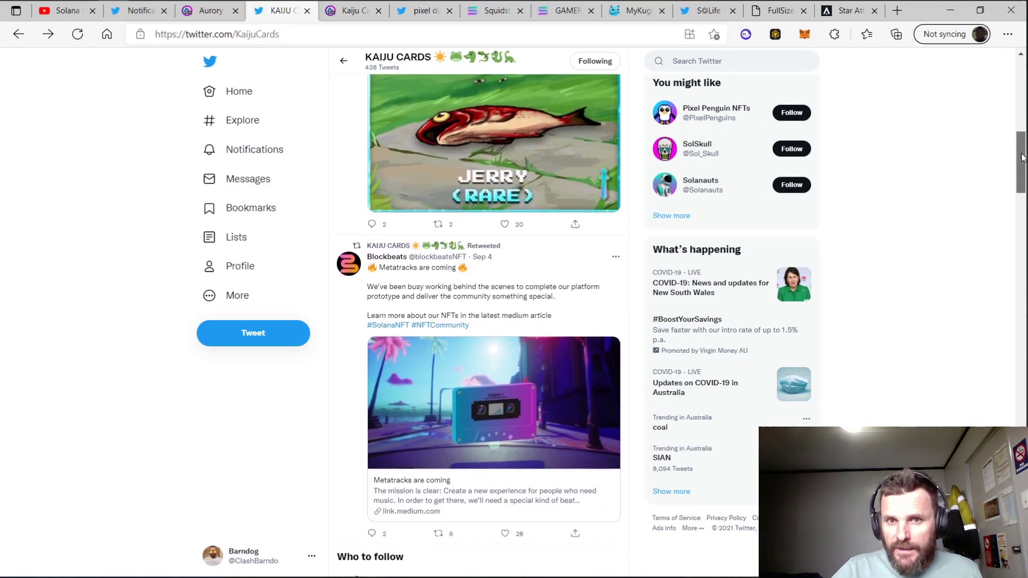
scroll(down, 3)
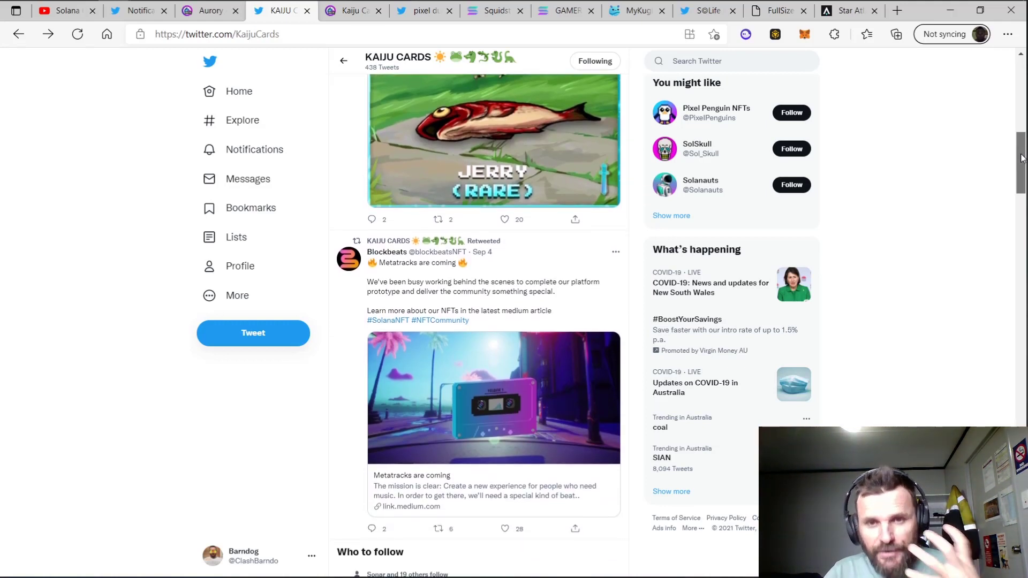
scroll(down, 3)
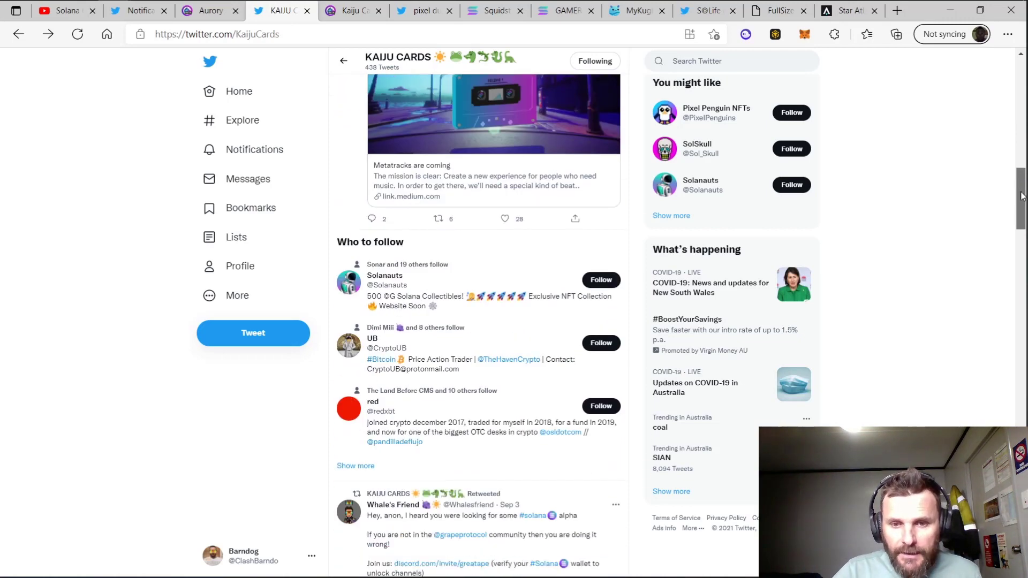
- Switch to the Kaiju Cards Solanart tab showing 1354 items and a 3.50 SOL floor
click(352, 10)
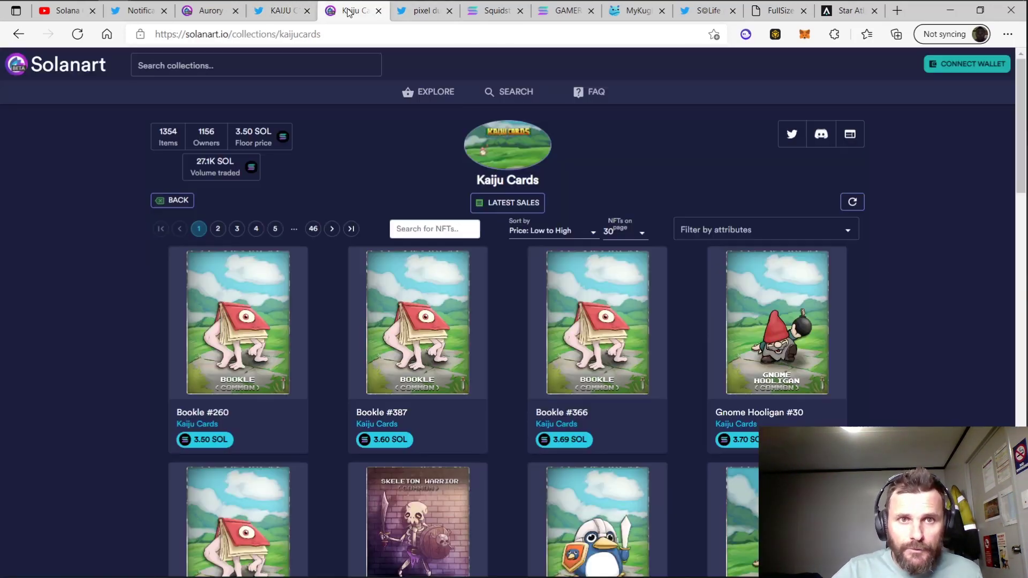
mouse_move(267, 297)
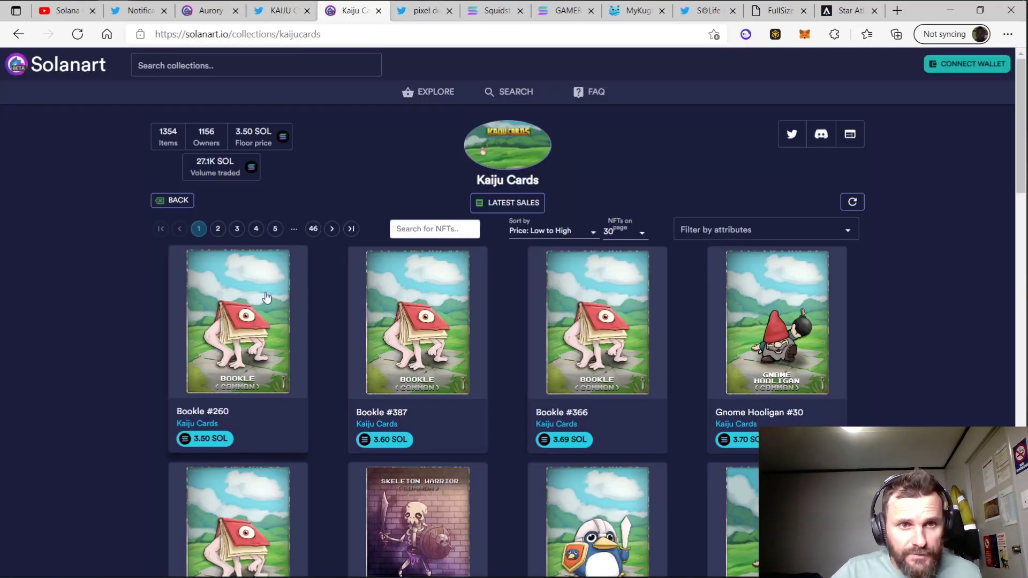
mouse_move(264, 131)
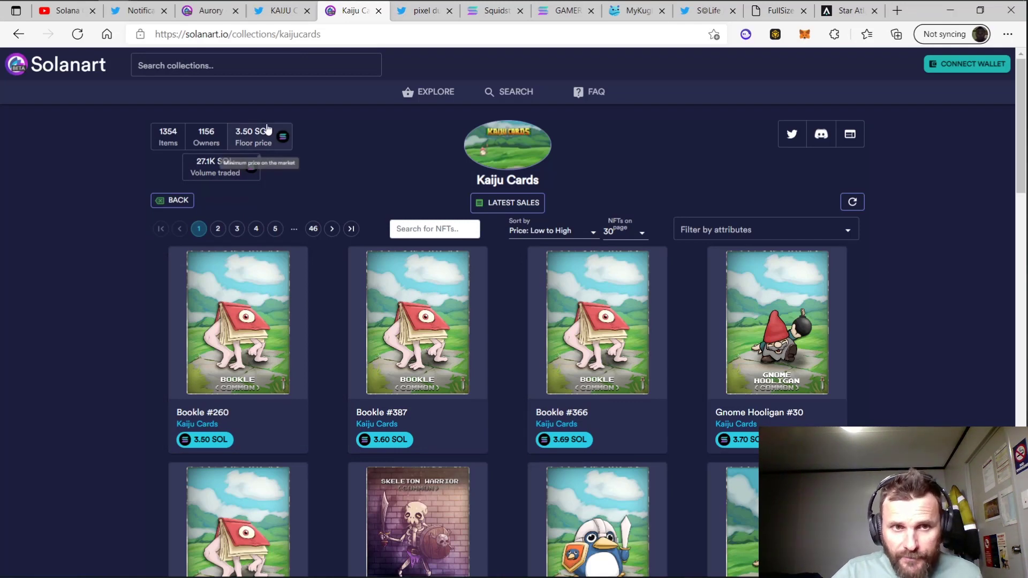
mouse_move(311, 164)
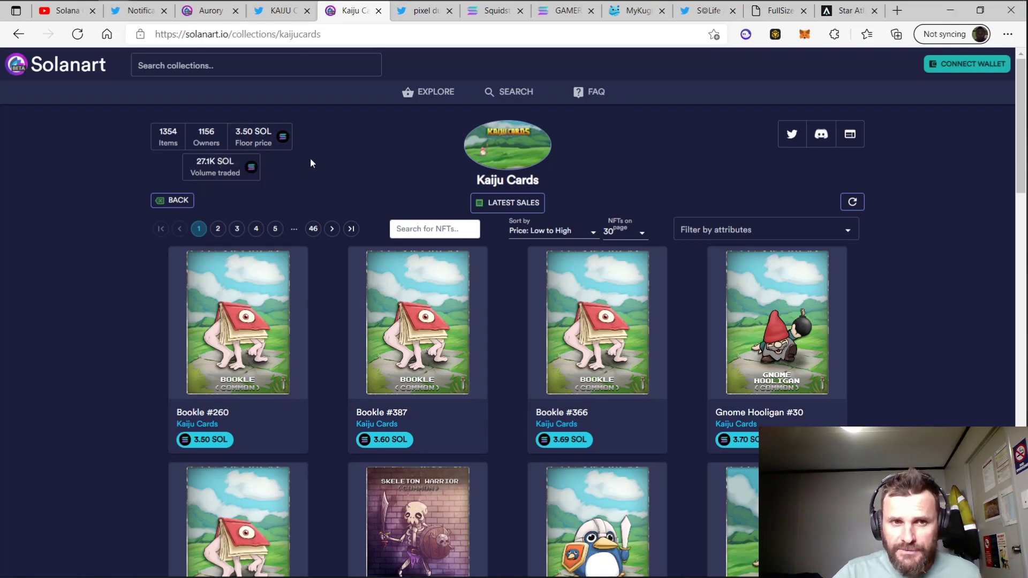
mouse_move(492, 218)
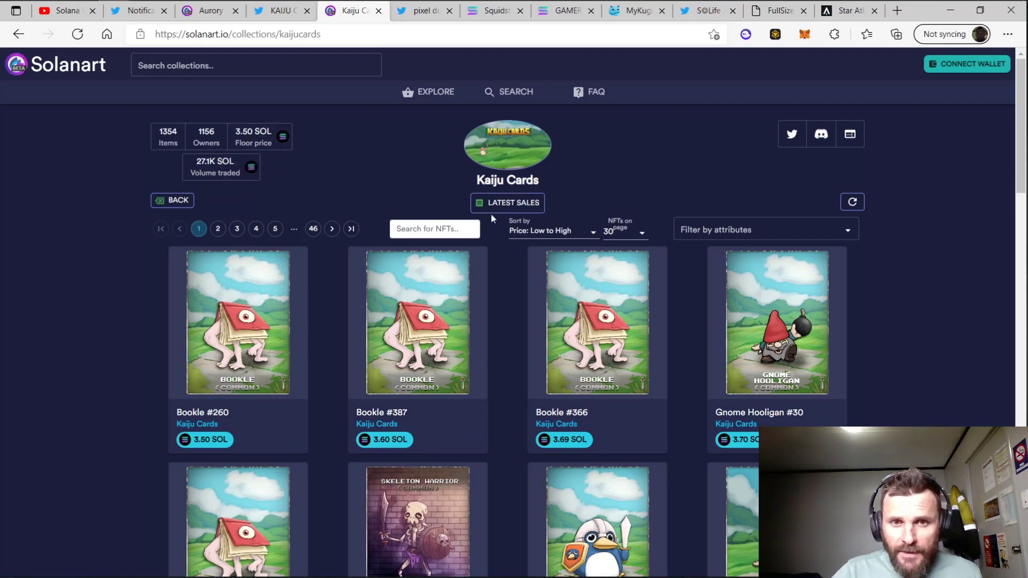
mouse_move(224, 155)
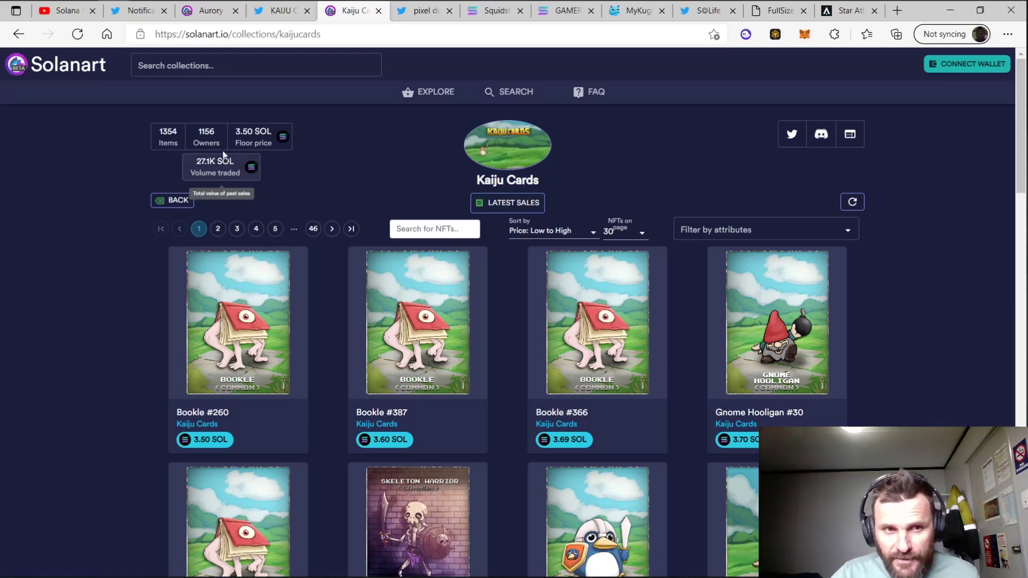
- Browse the Kaiju Cards latest sales, such as Matcha Gelatin Cube #38 at 19.00 SOL
click(507, 203)
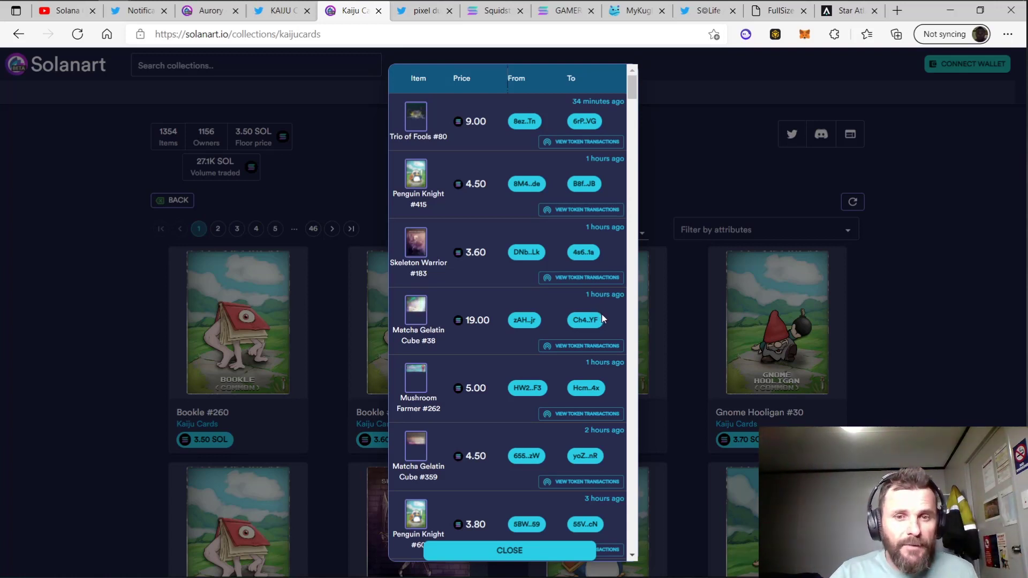
scroll(down, 3)
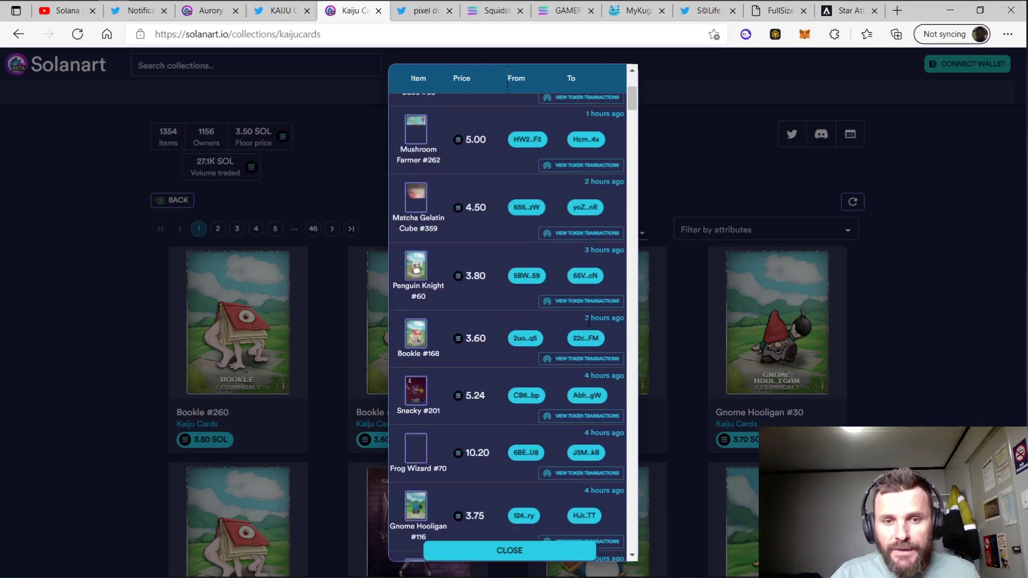
scroll(down, 3)
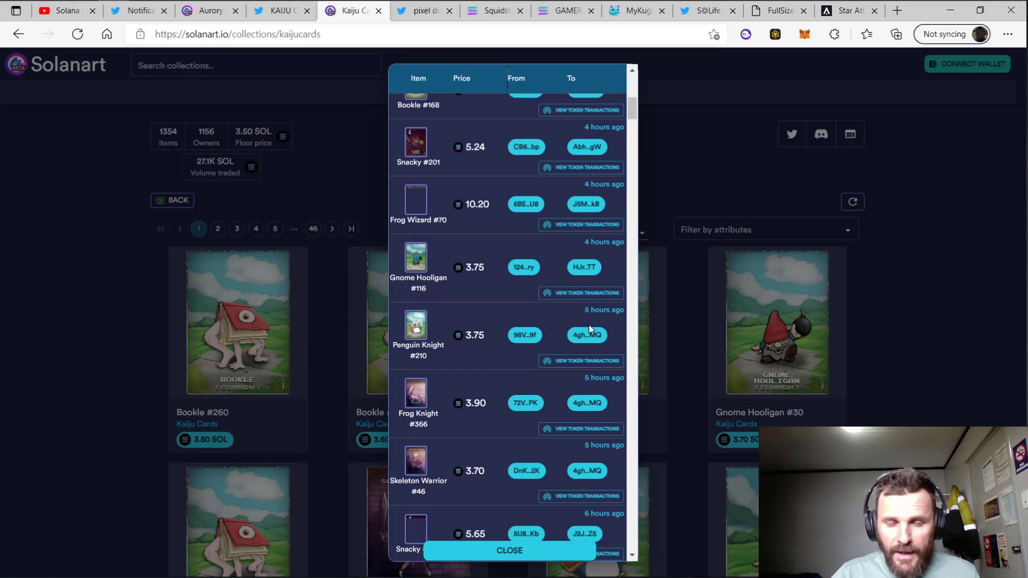
scroll(down, 3)
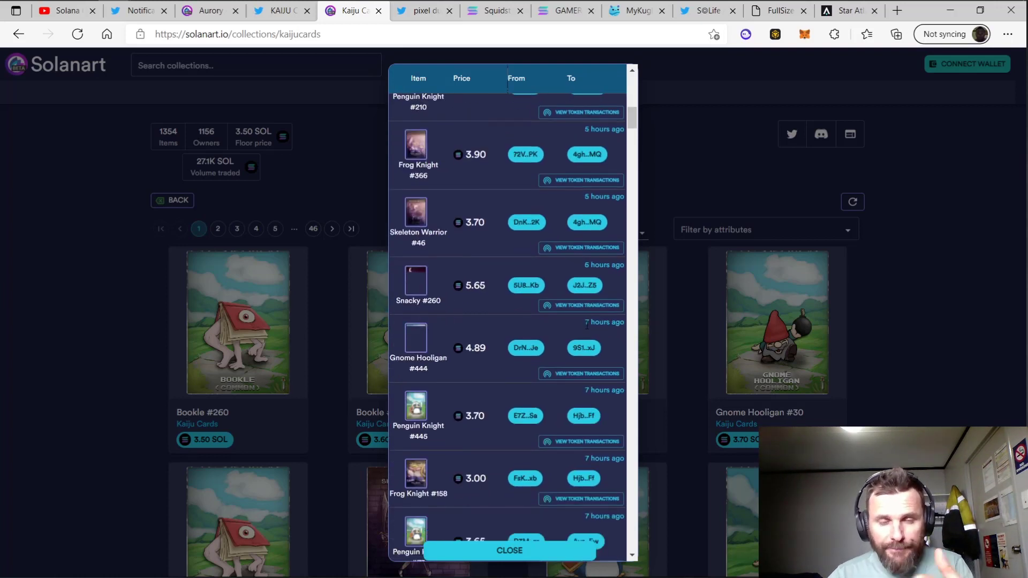
mouse_move(577, 328)
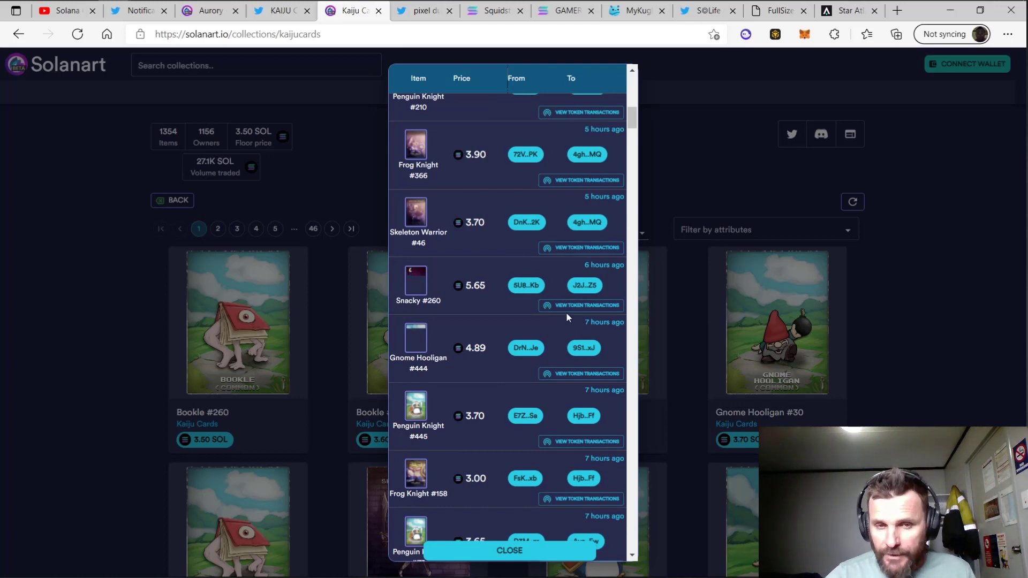
scroll(down, 3)
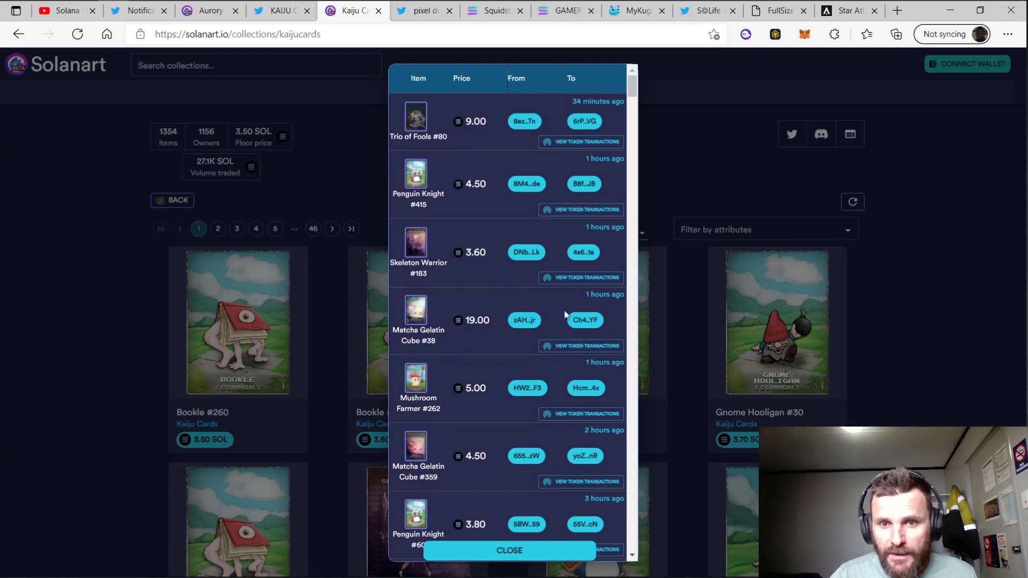
- Close the sales list and scroll the Kaiju Cards listings past 3.75–3.99 SOL to 4.00 SOL cards
click(509, 551)
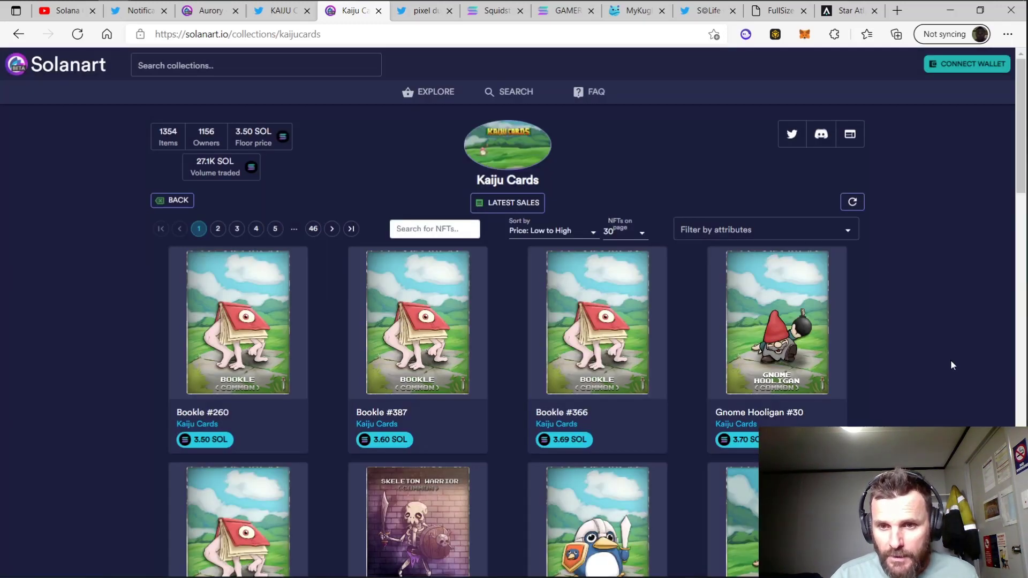
scroll(down, 3)
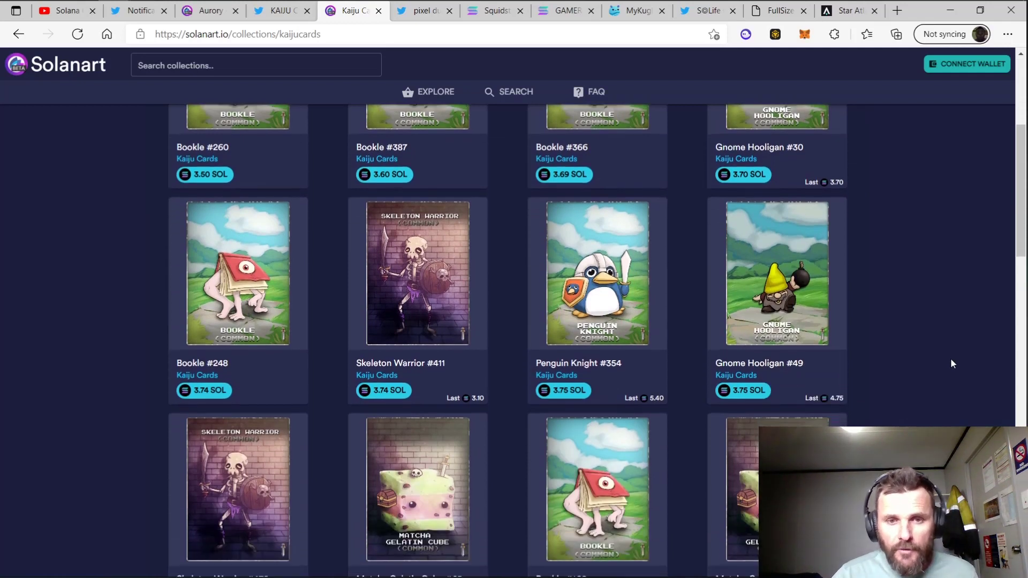
mouse_move(638, 403)
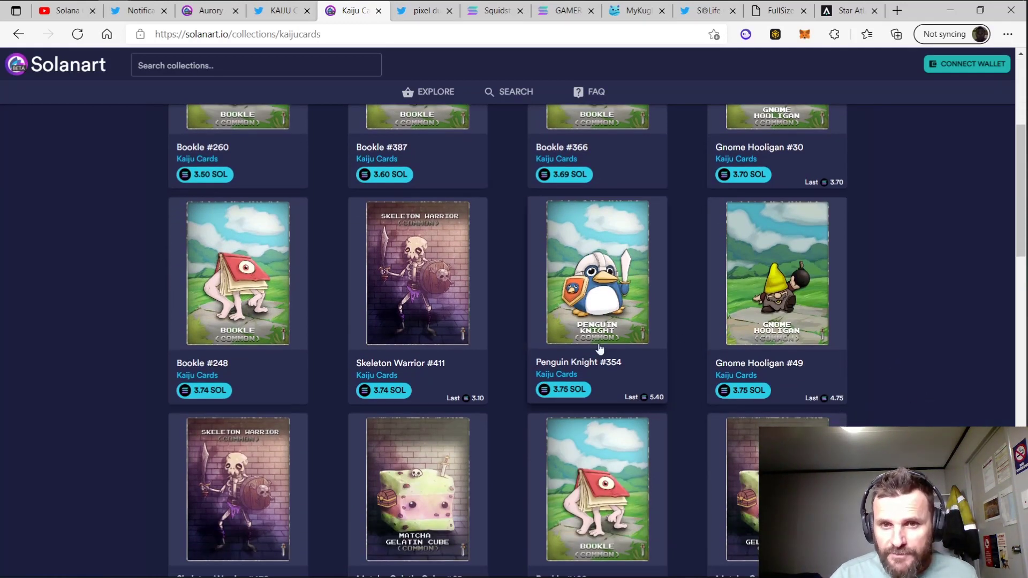
mouse_move(898, 291)
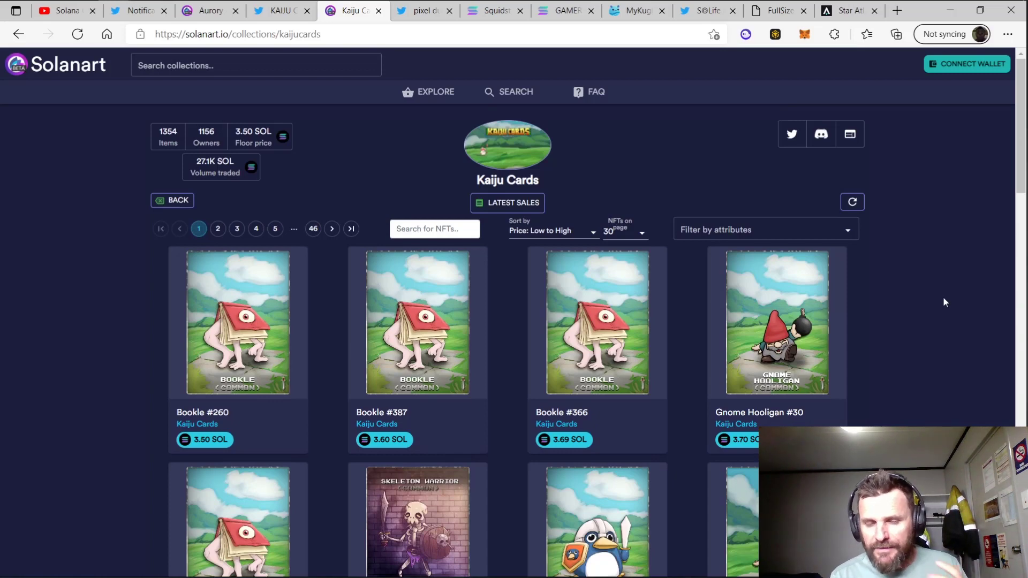
scroll(down, 3)
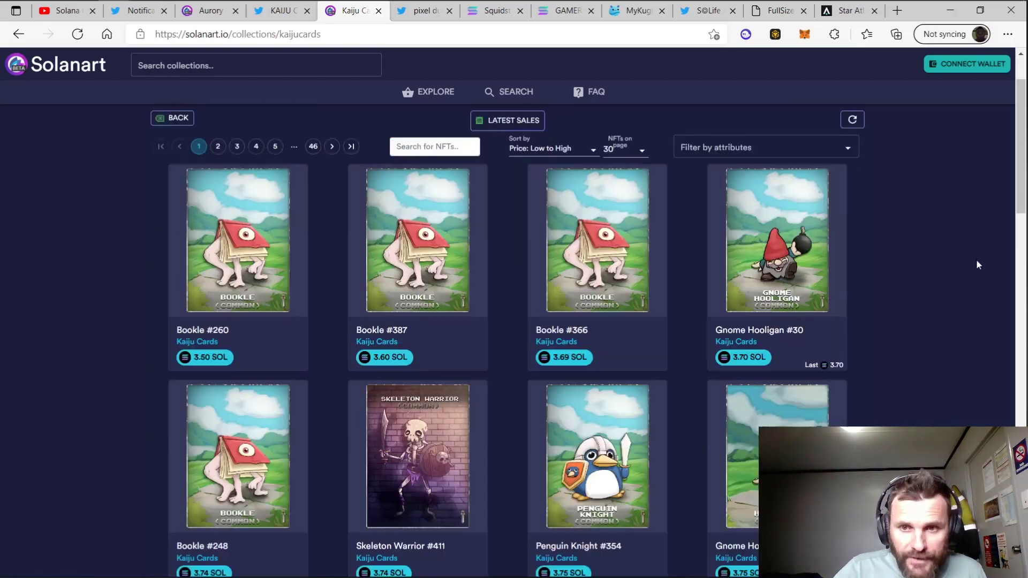
scroll(down, 3)
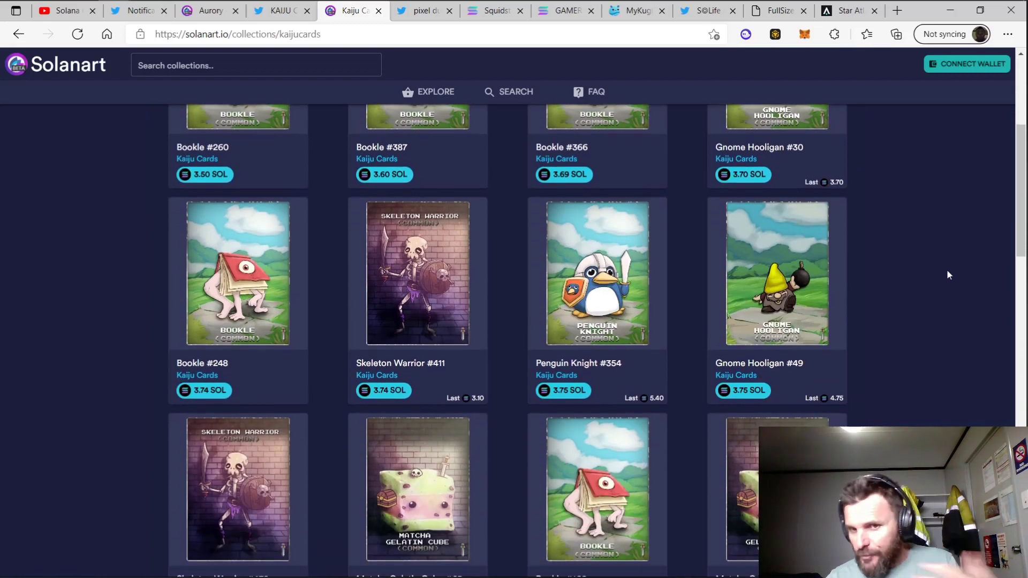
mouse_move(929, 306)
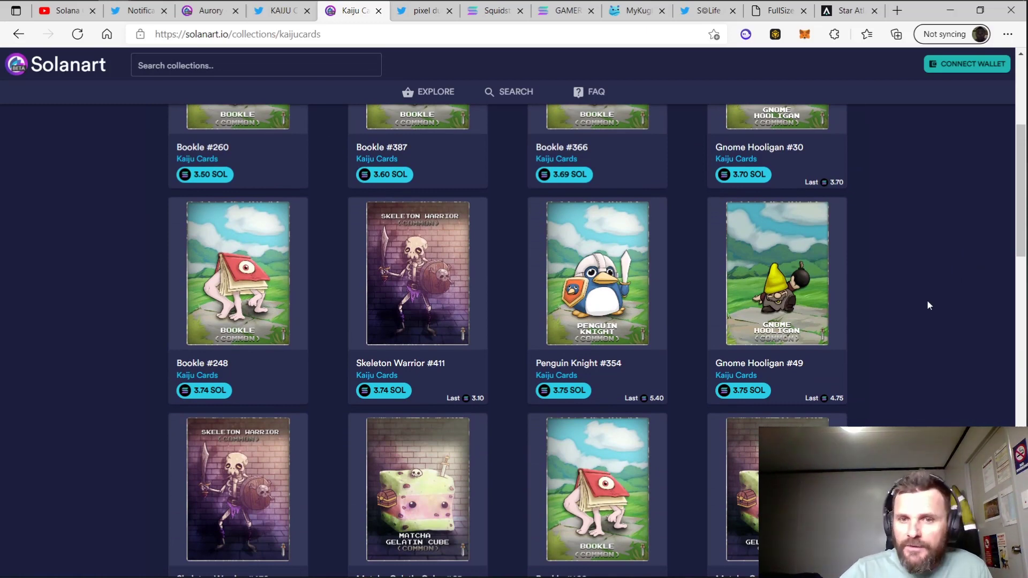
scroll(down, 3)
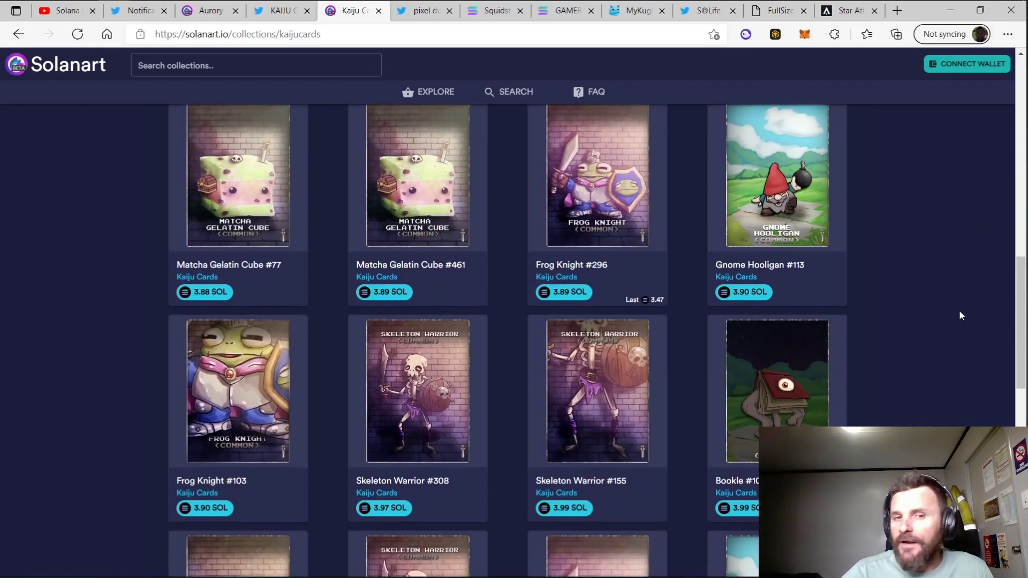
scroll(down, 3)
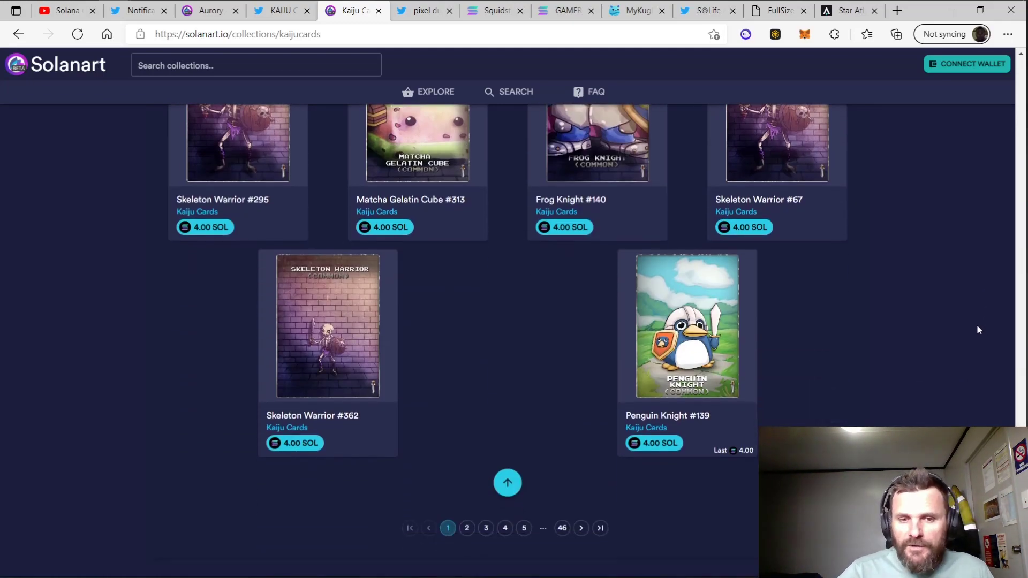
scroll(up, 3)
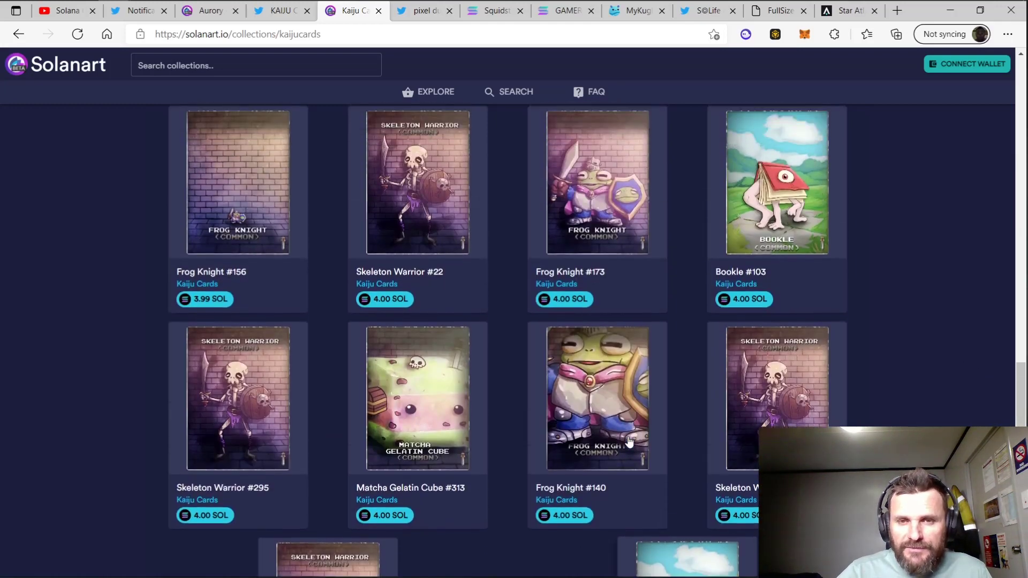